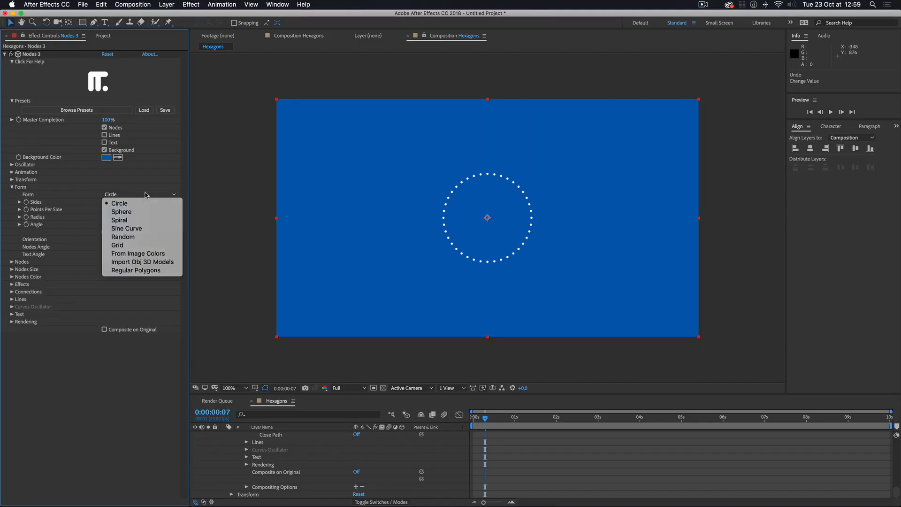
Set Form to Regular Polygons with 6 sides and enable Lines between the points
click(135, 271)
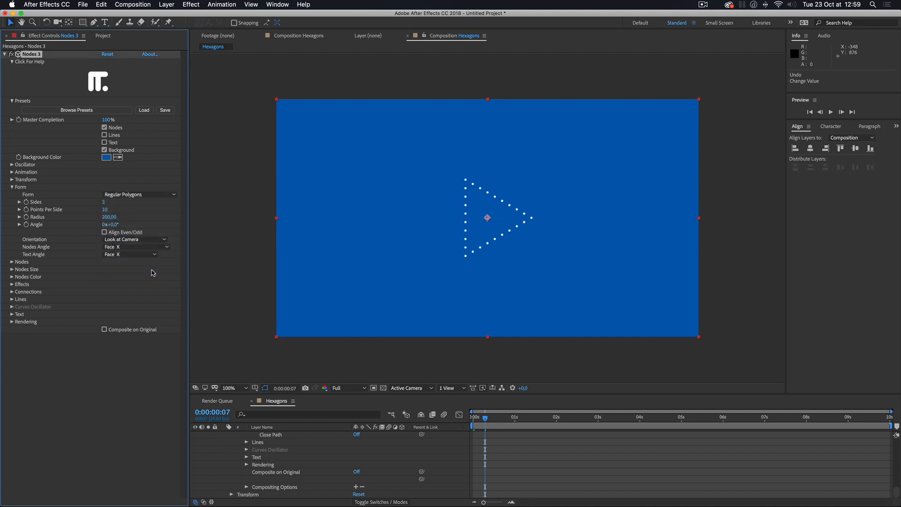
double_click(111, 202)
text(6)
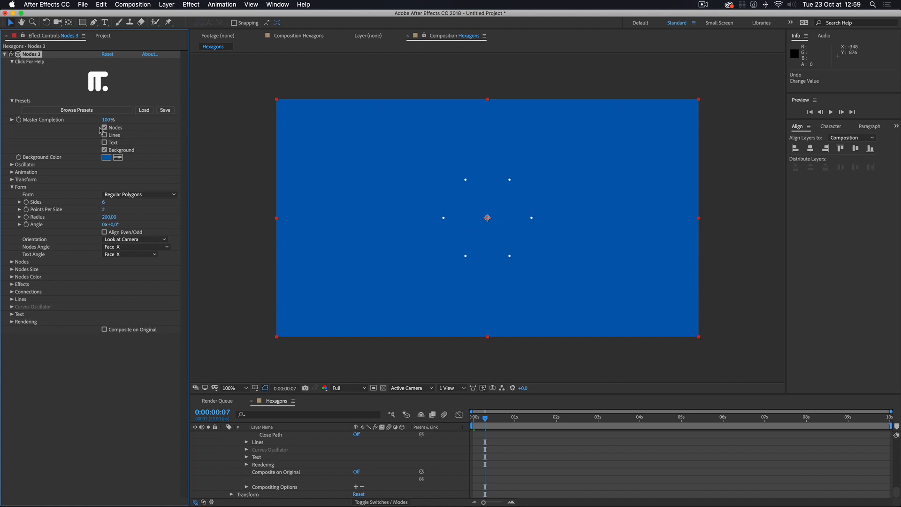
click(104, 134)
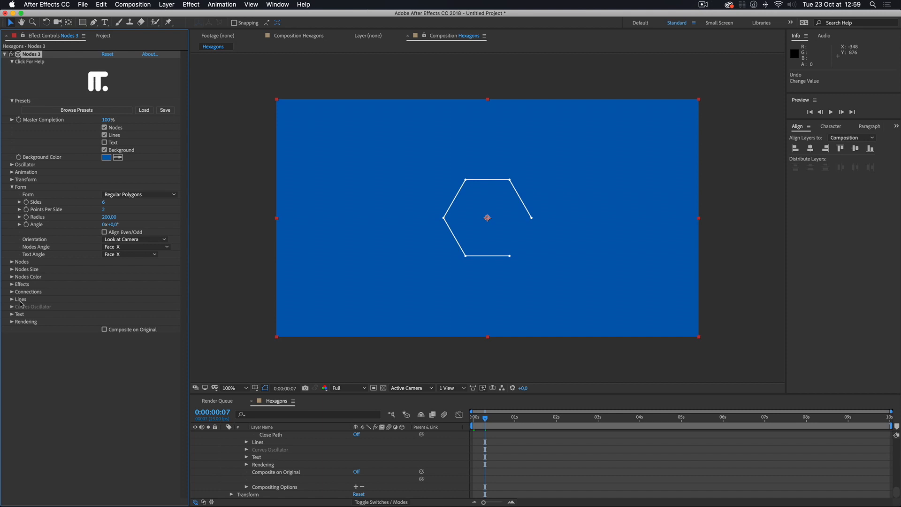
Under Connections, tick Close Path so the hexagon outline is closed
click(27, 291)
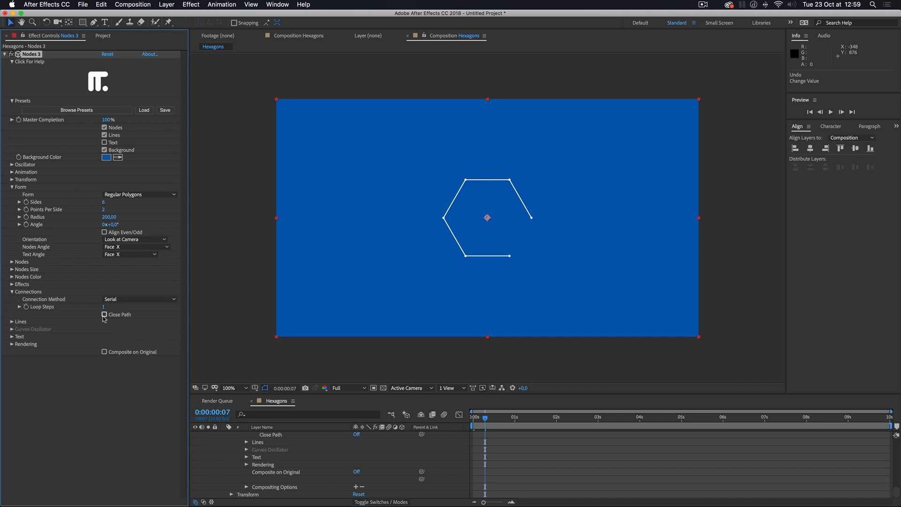
click(104, 316)
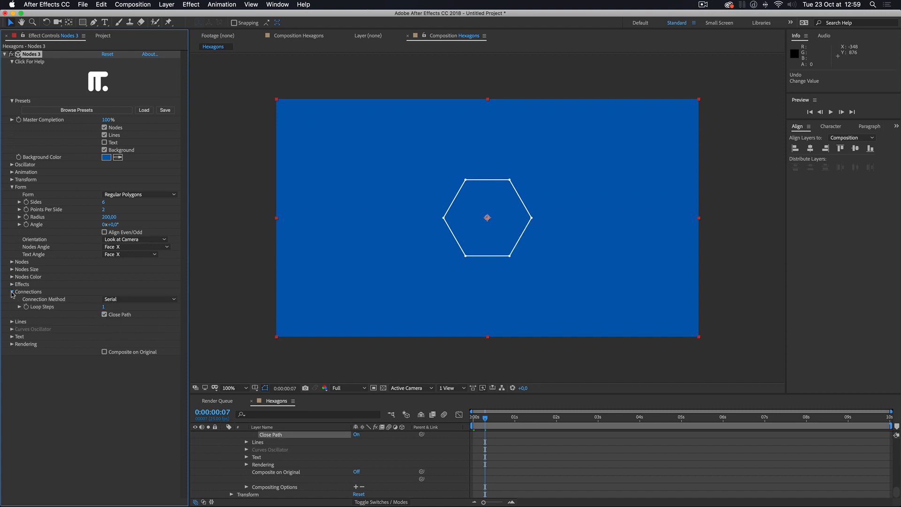
click(11, 187)
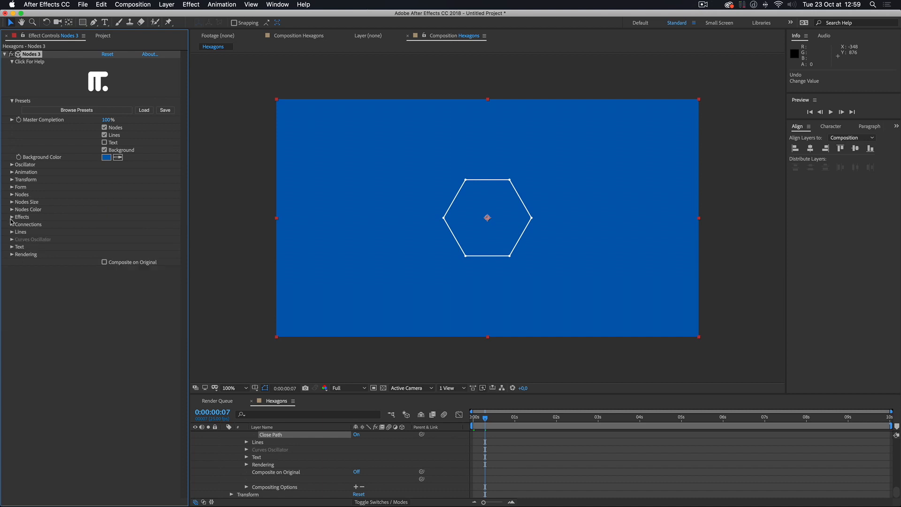
Apply the Replicate (Grid) effect with row offset 0.5 and scale 0.51, tiling hexagons into a honeycomb
click(138, 224)
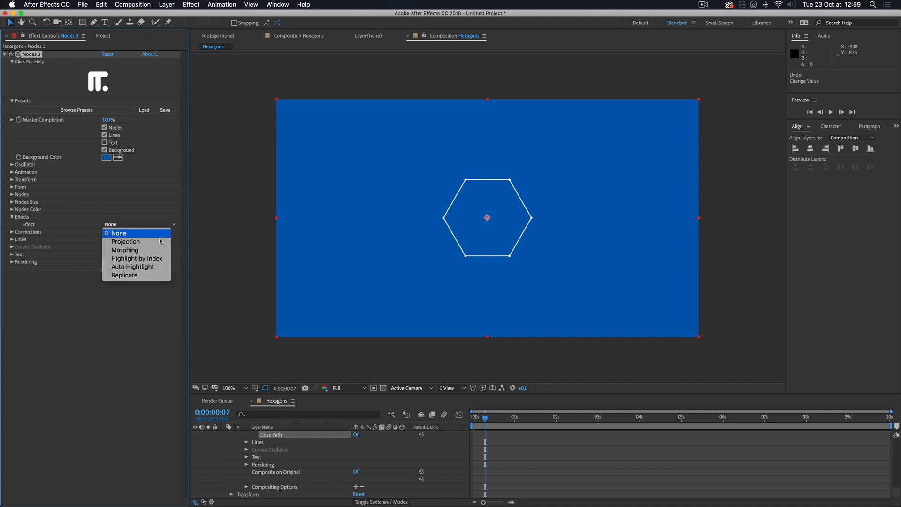
click(124, 275)
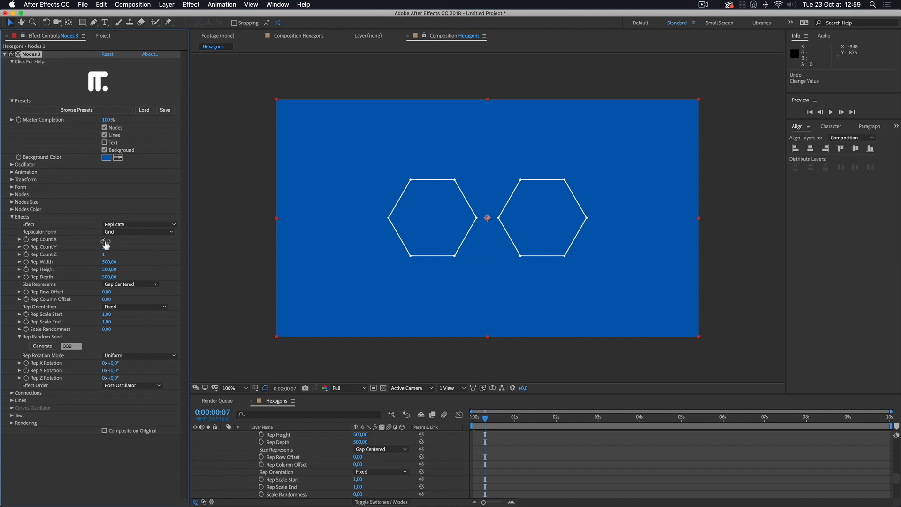
triple_click(104, 239)
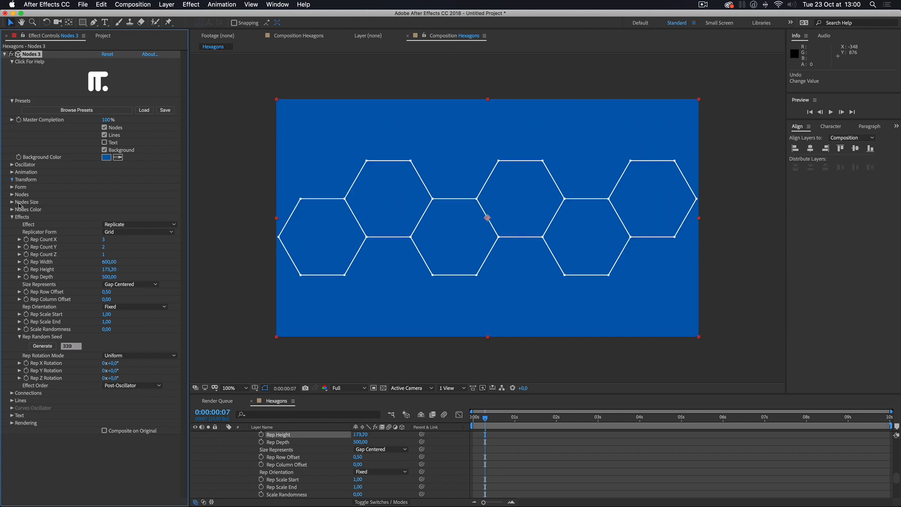
click(12, 179)
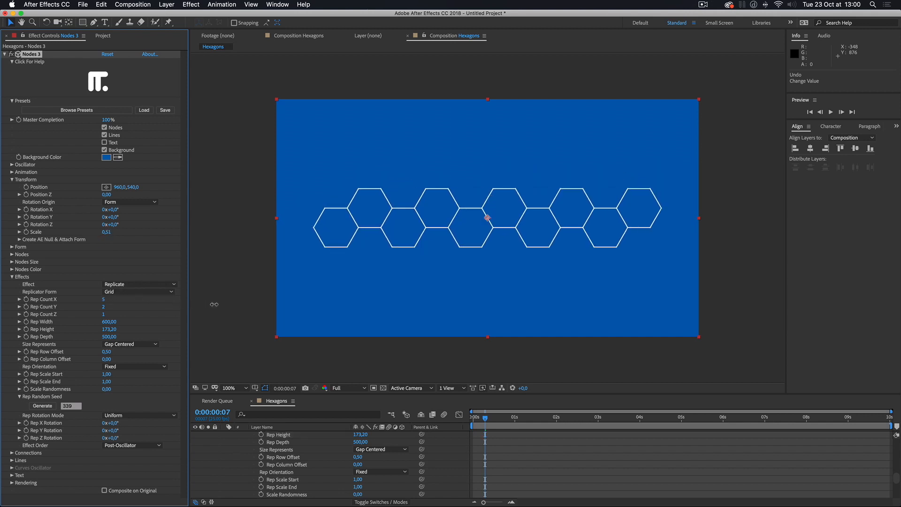
click(103, 306)
text(10)
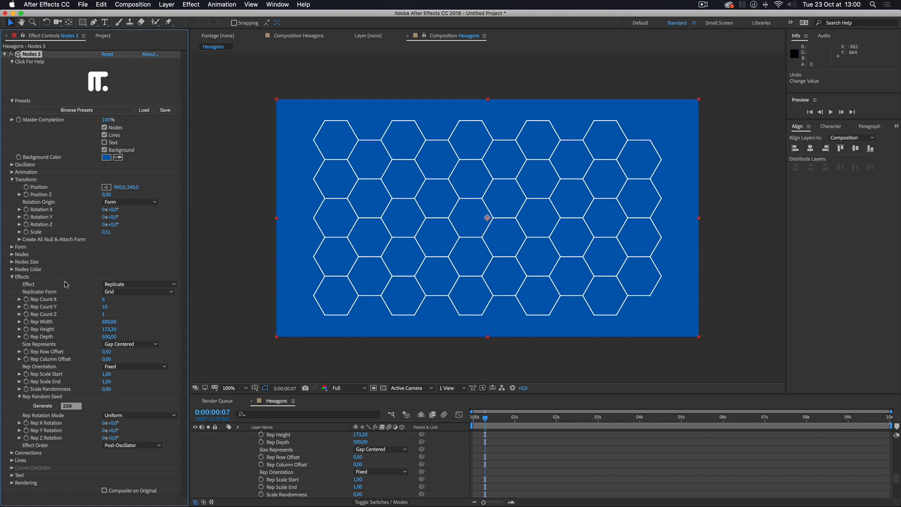
Expand Nodes and Lines and set Probability Affects to Replicas
click(11, 276)
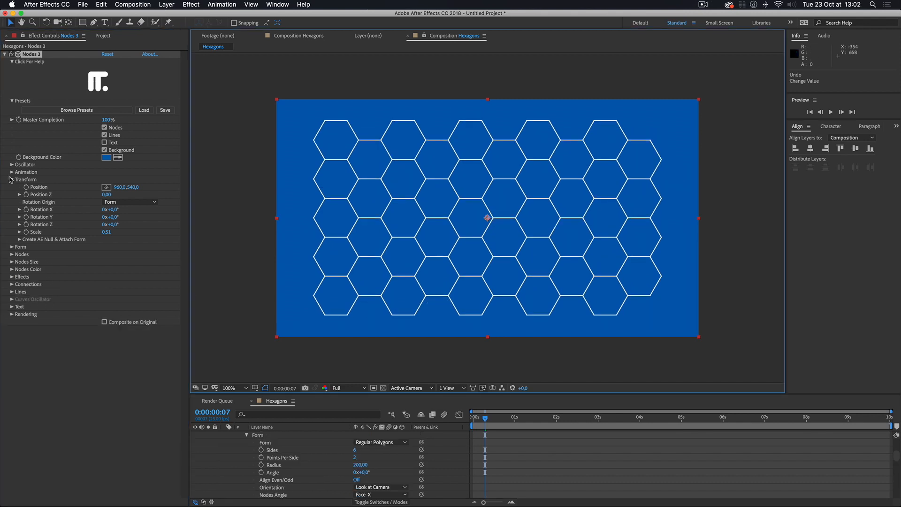
click(6, 180)
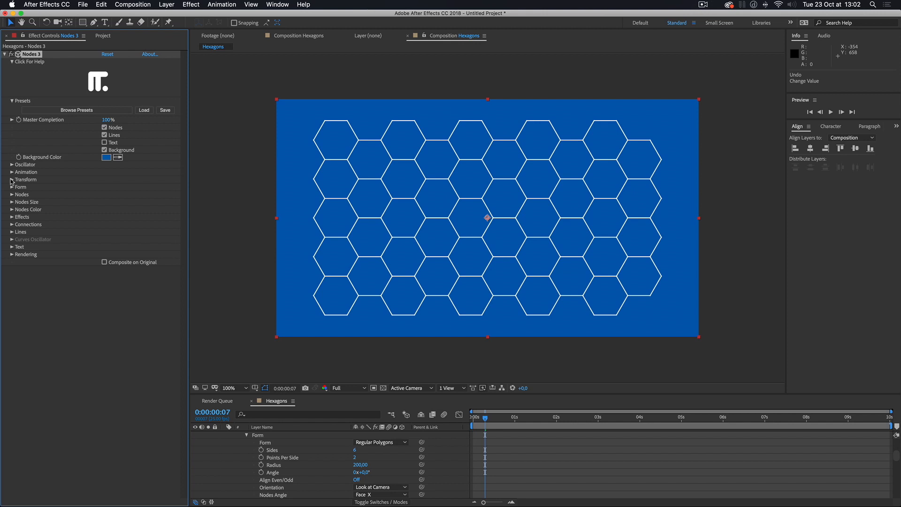
click(21, 194)
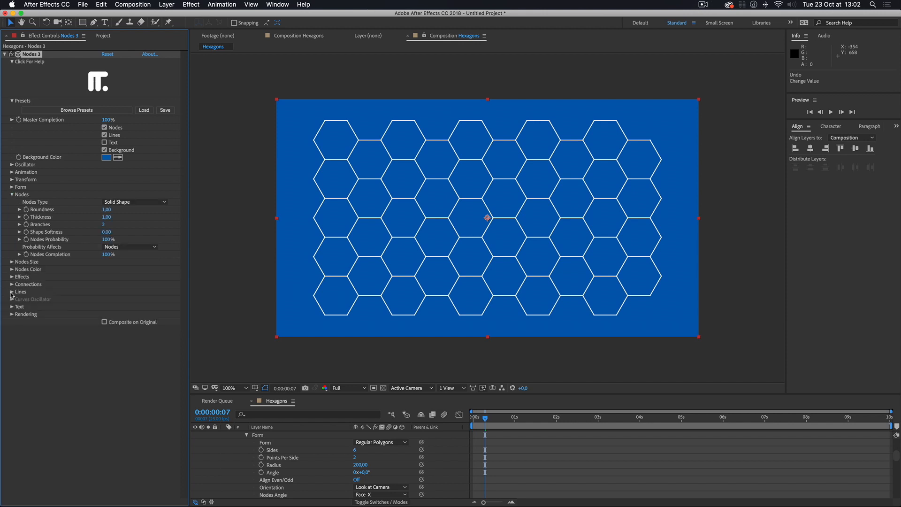
click(11, 292)
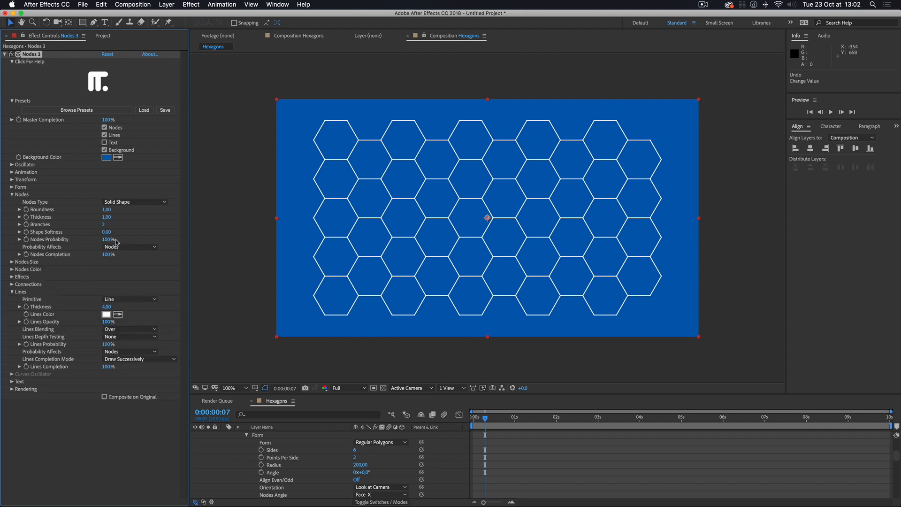
mouse_move(131, 316)
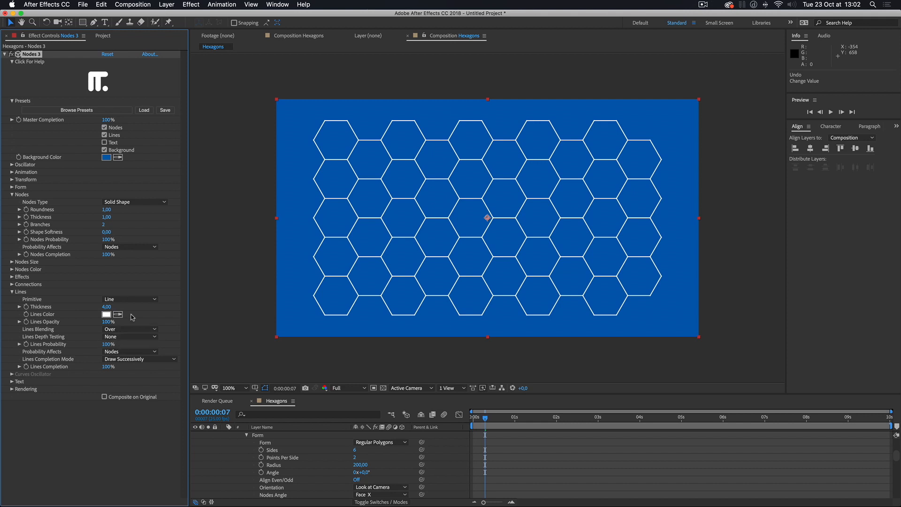
click(130, 246)
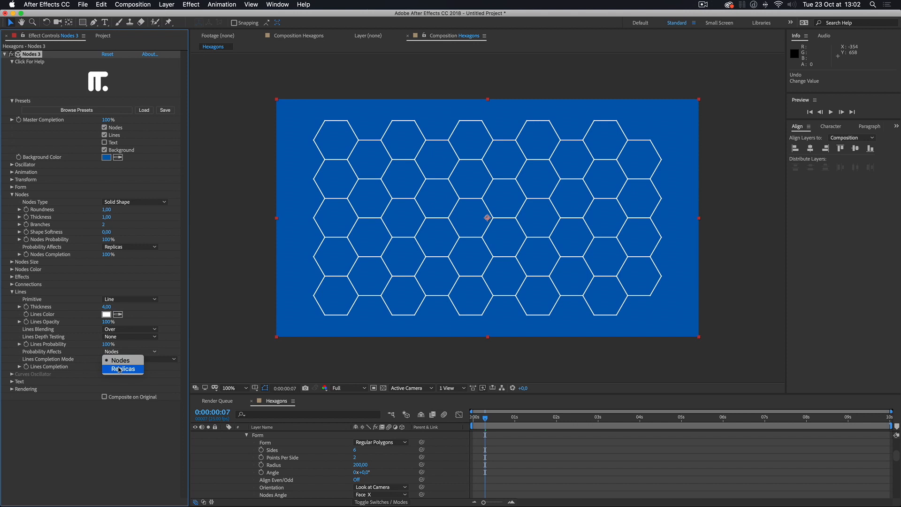
click(122, 368)
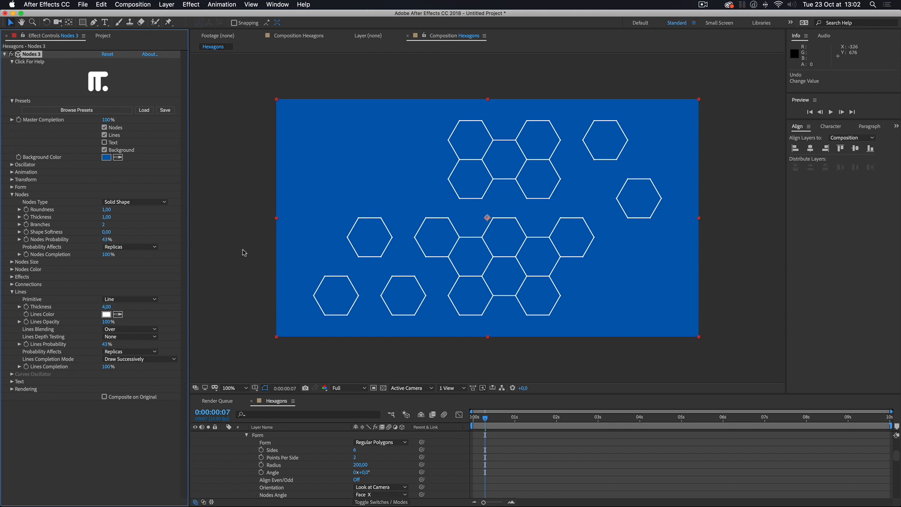
mouse_move(9, 391)
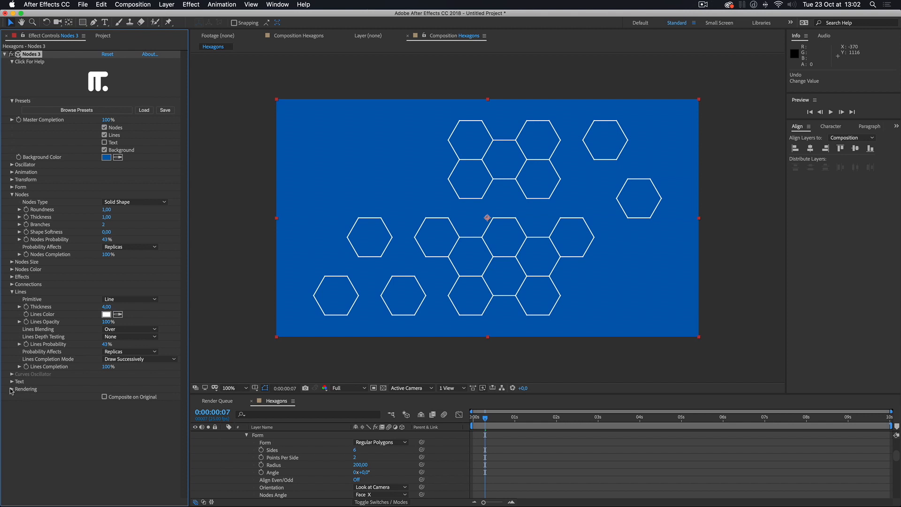
Under Rendering, generate a new random Probability Seed
click(12, 388)
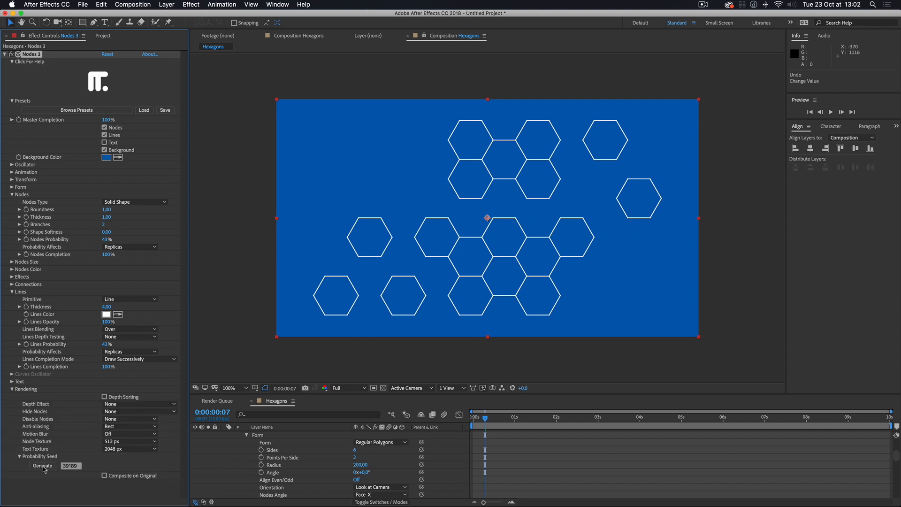
click(42, 465)
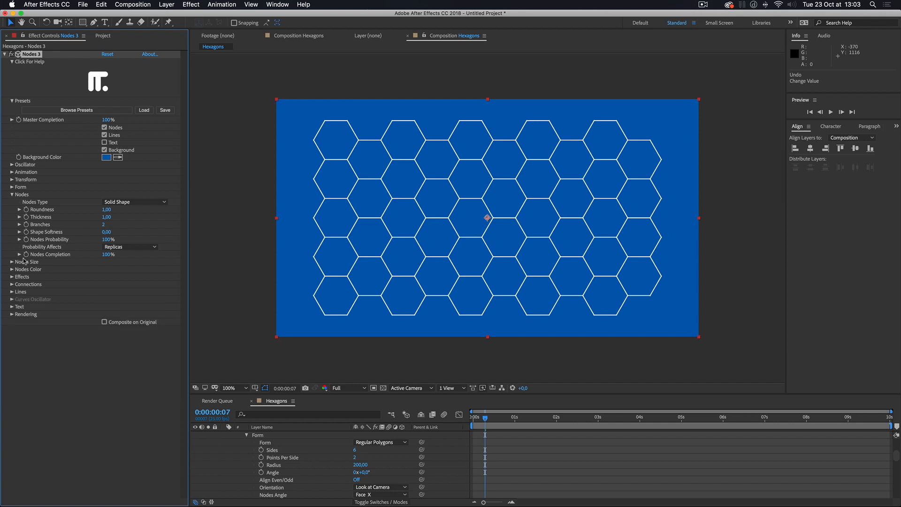
Set the Oscillator to act on whole replicas along the XY axis
click(11, 164)
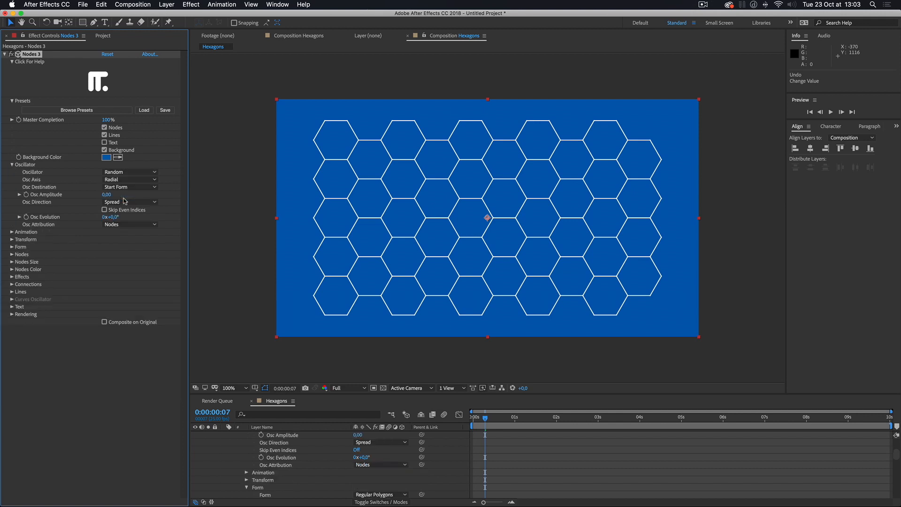
click(130, 224)
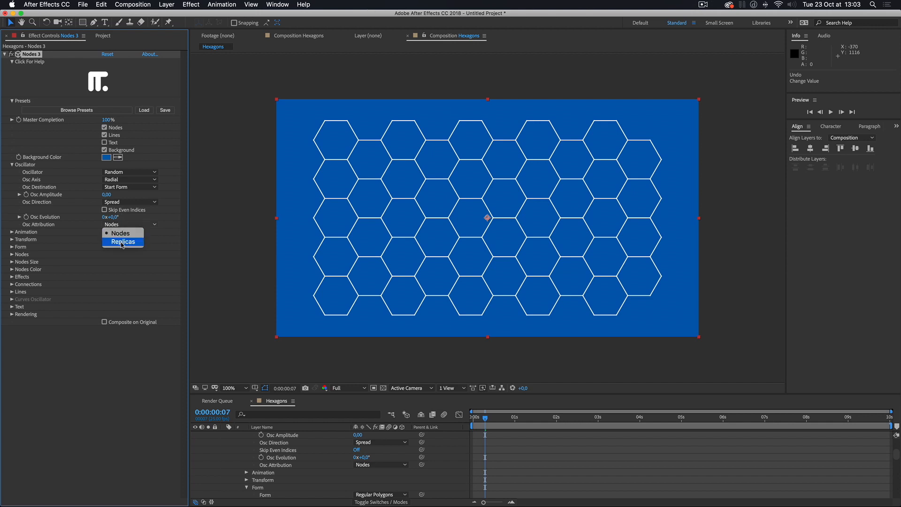
click(122, 241)
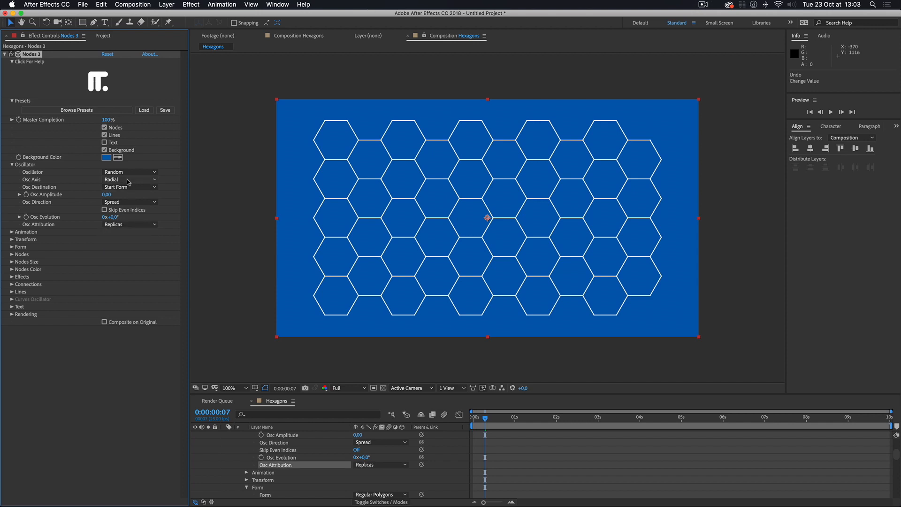
click(129, 179)
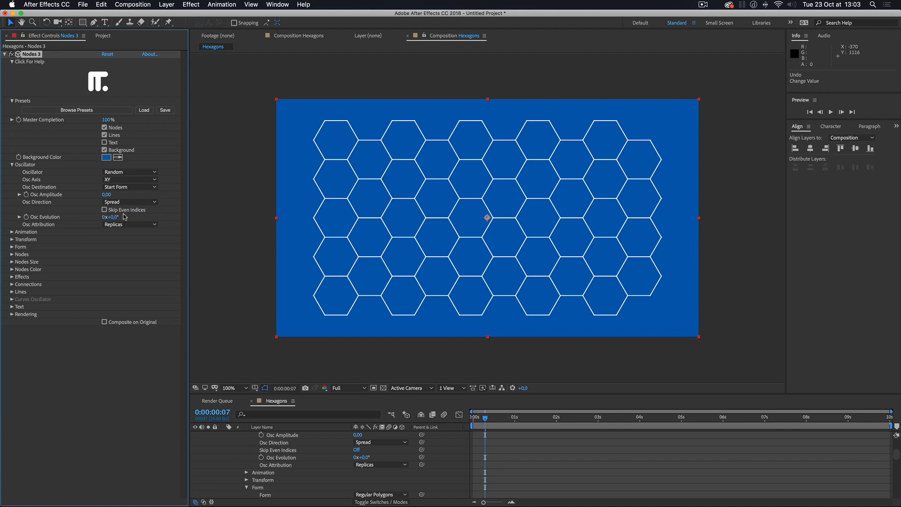
Raise Osc Amplitude to preview the random scatter, then return it to 0
drag(108, 194, 149, 194)
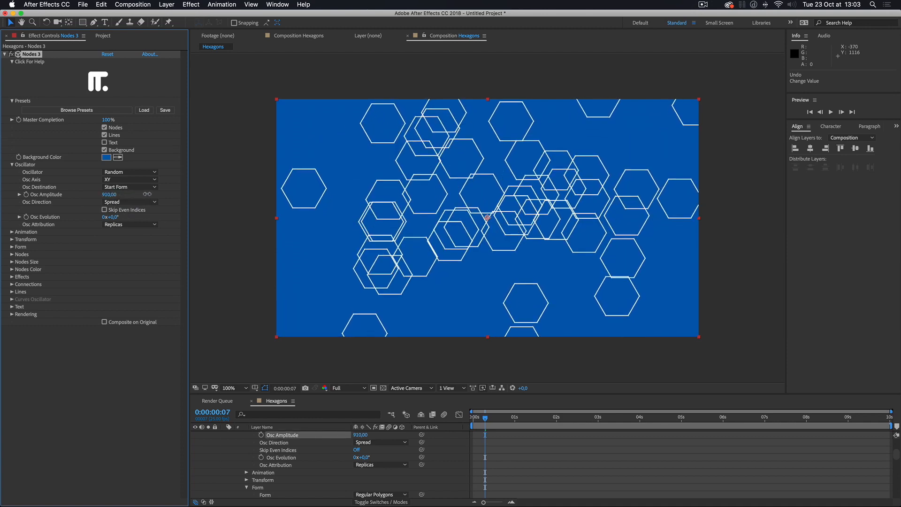
drag(109, 194, 109, 195)
text(0)
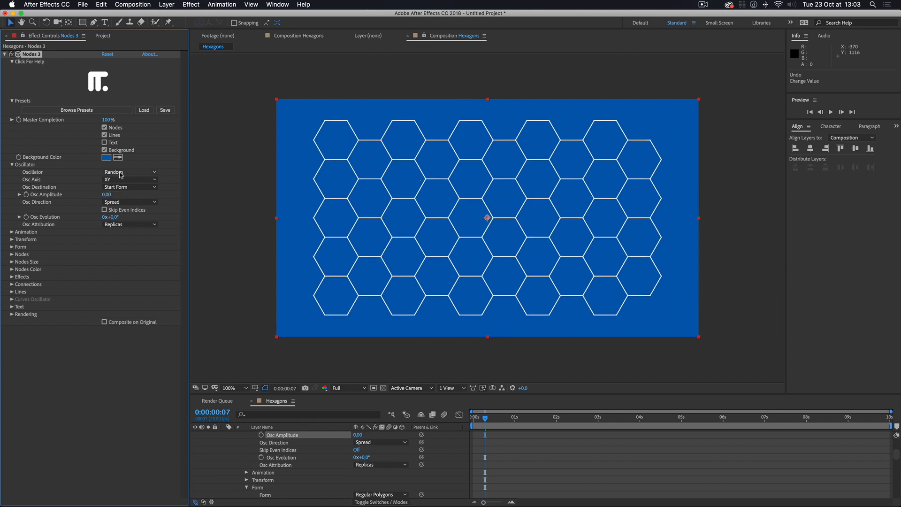
click(12, 164)
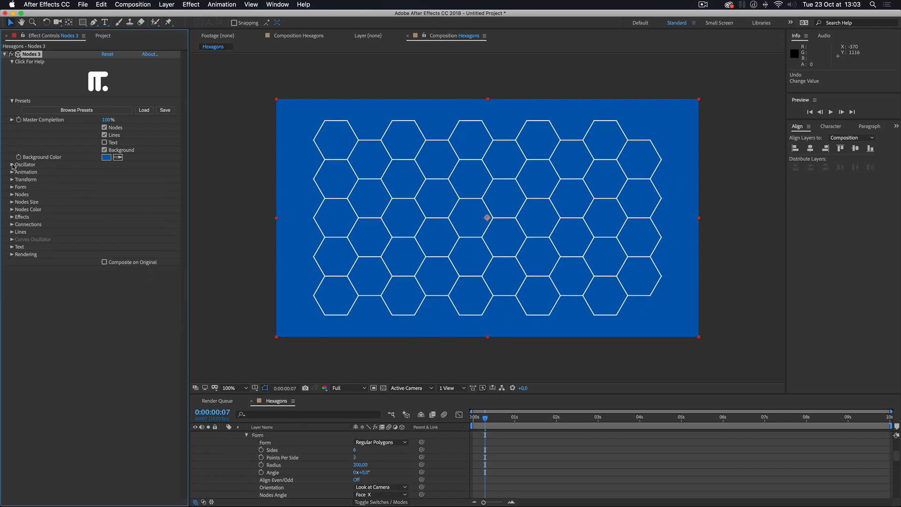
Edit Points Per Side under Form before moving to the Replicator D 2 composition
click(20, 187)
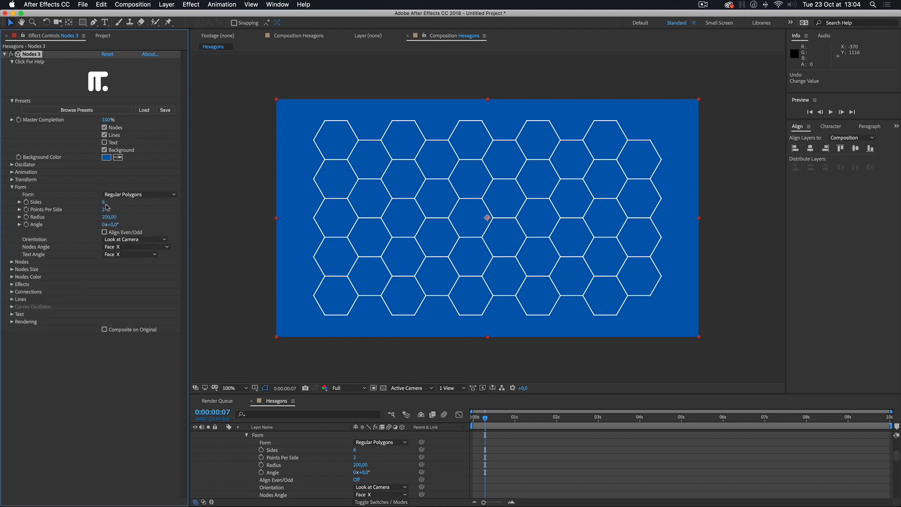
double_click(103, 202)
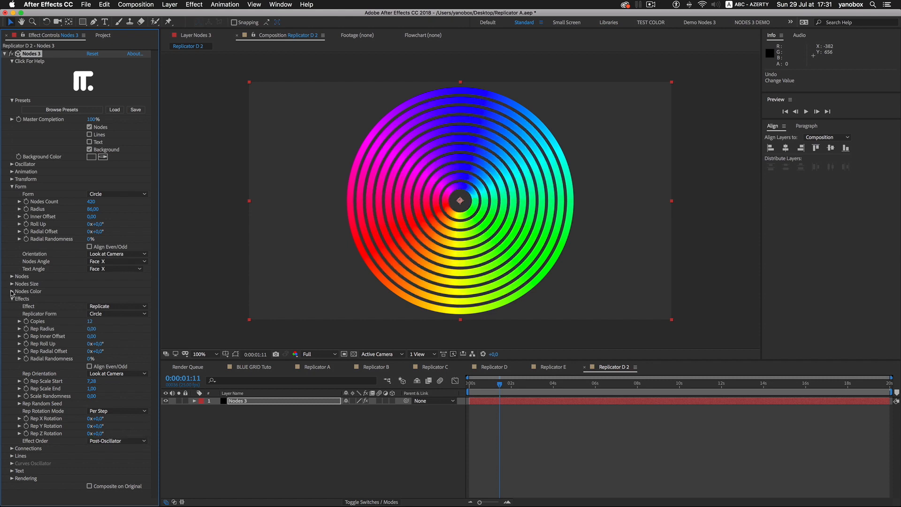
Set Color Attribution to Replicas and Nodes Hue Range to 0% for uniform green rings
click(6, 291)
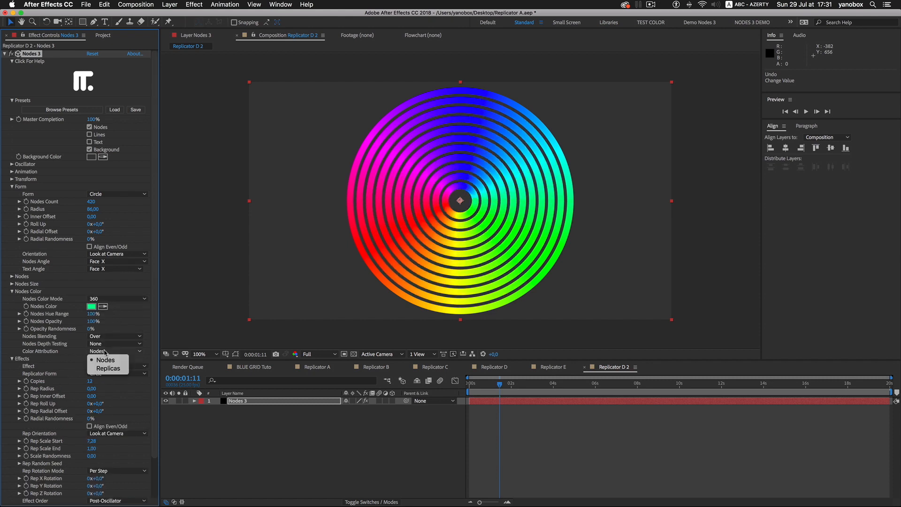
click(108, 358)
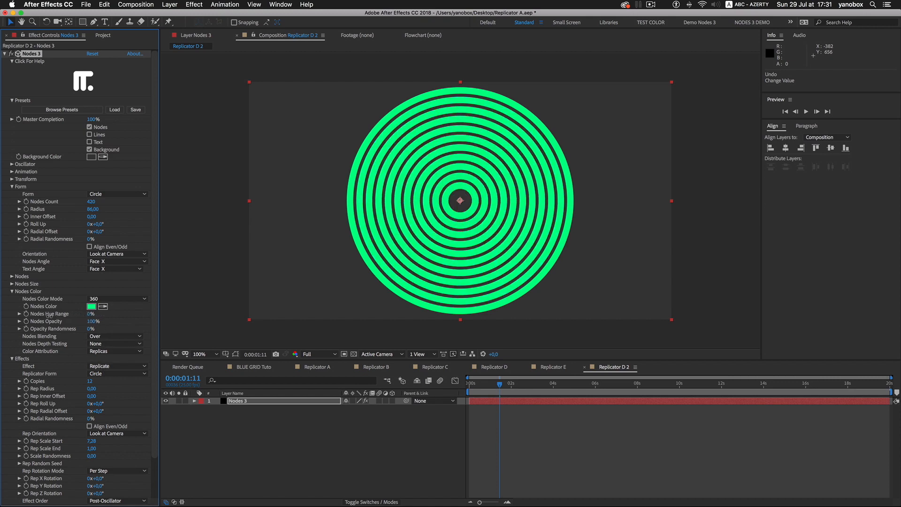
click(114, 351)
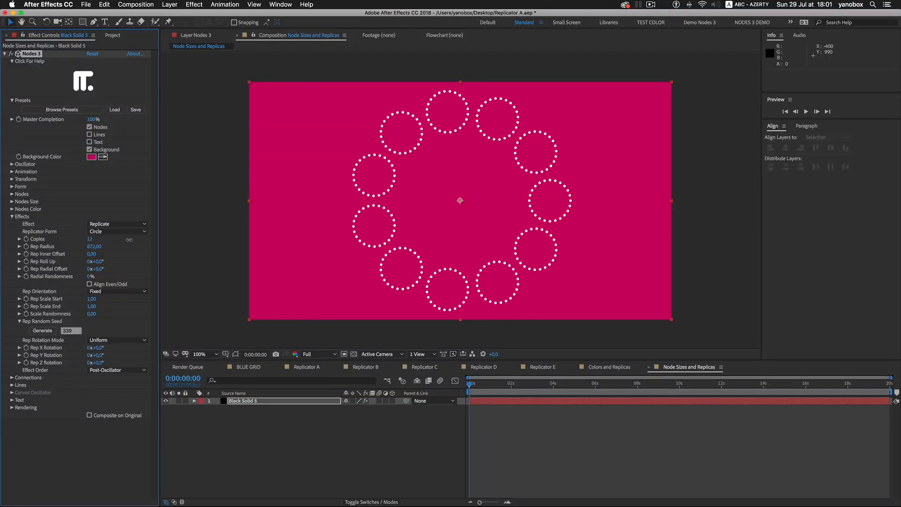
Set Nodes Size Mode to Modulate and Size Attribution to Replicas
click(11, 201)
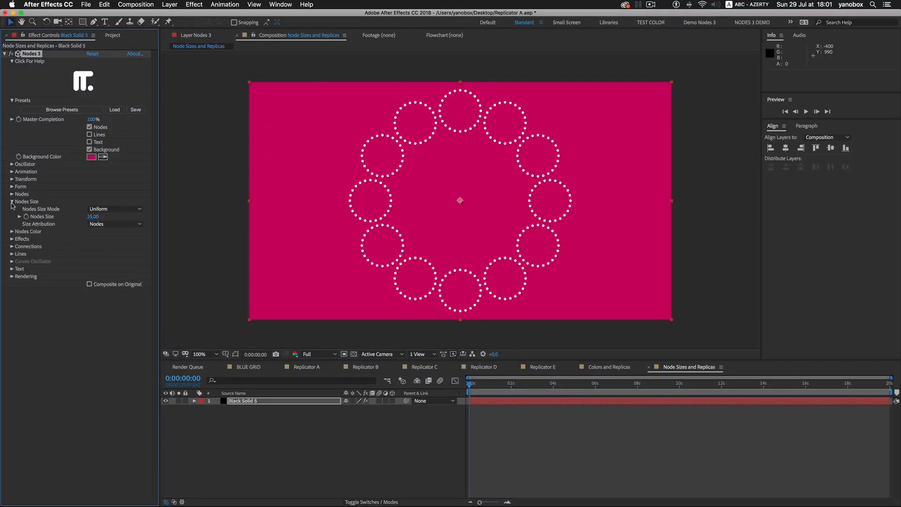
click(115, 209)
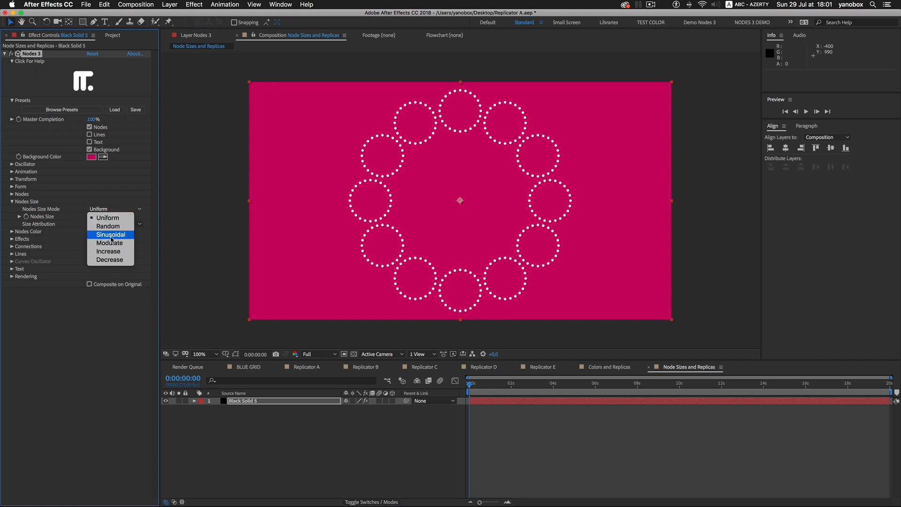
click(109, 243)
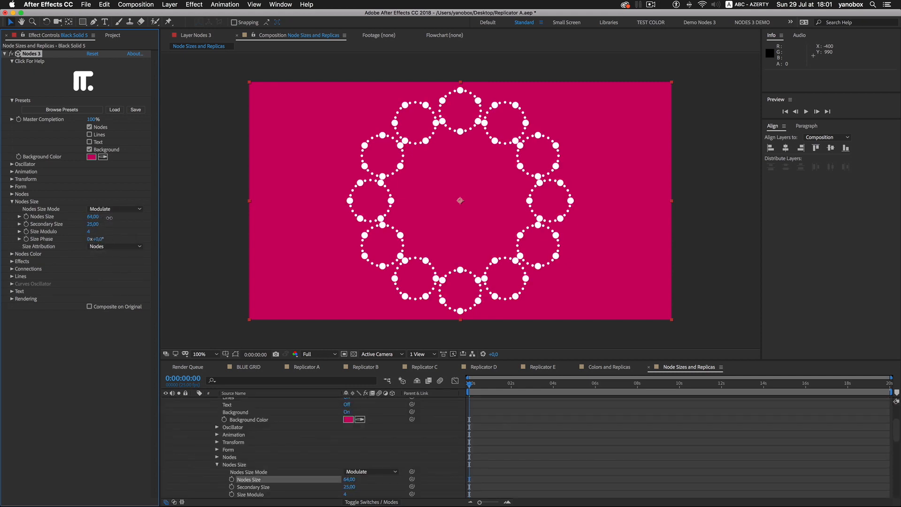
click(115, 246)
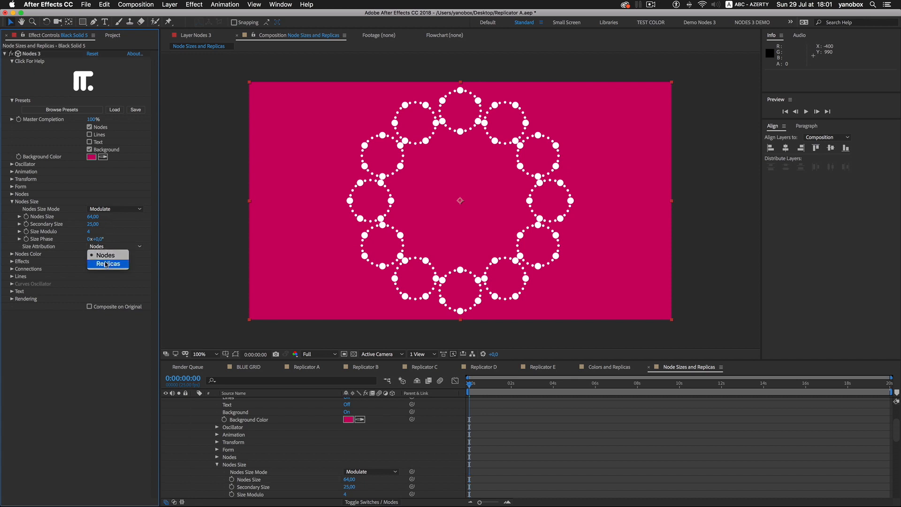
click(107, 262)
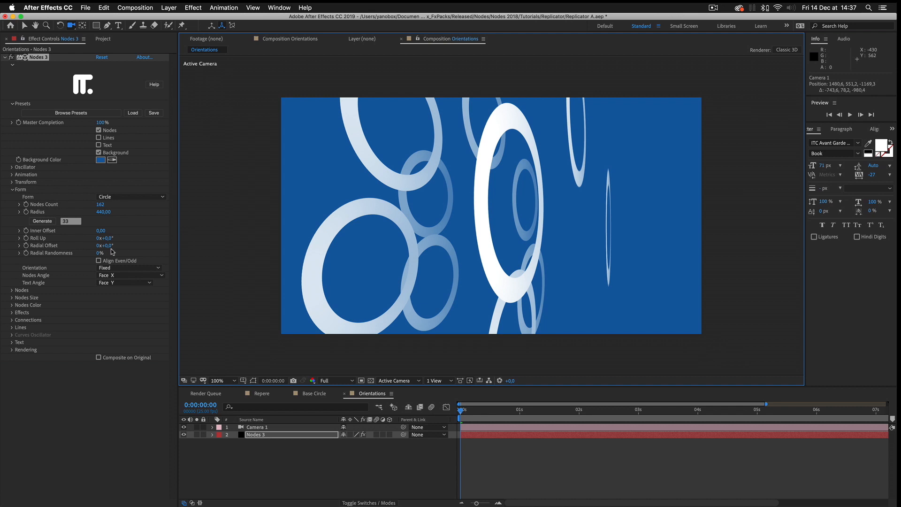
Set Form Orientation to Look at Camera, then review Rep Orientation under Effects
click(130, 268)
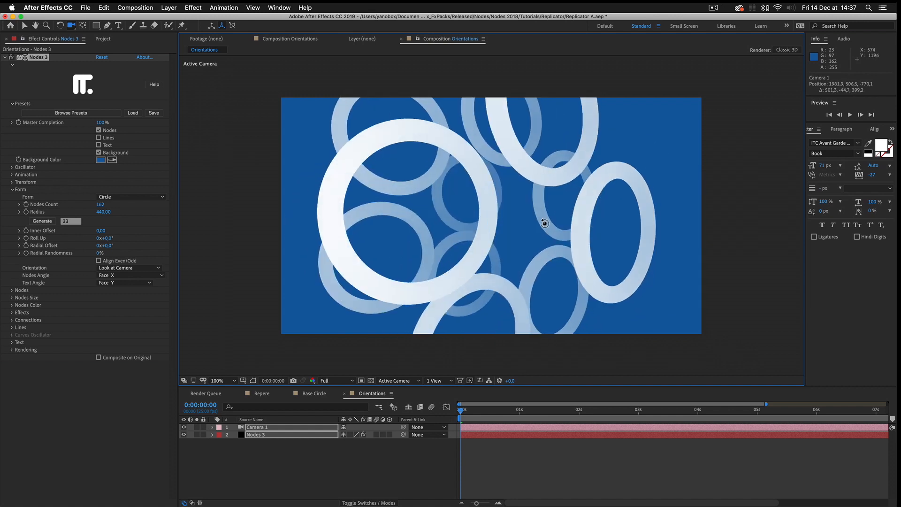
click(11, 190)
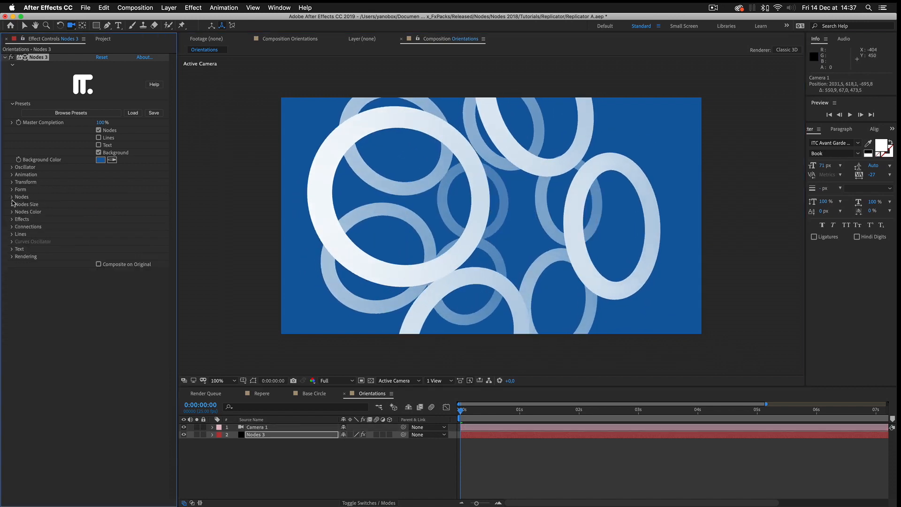
click(22, 219)
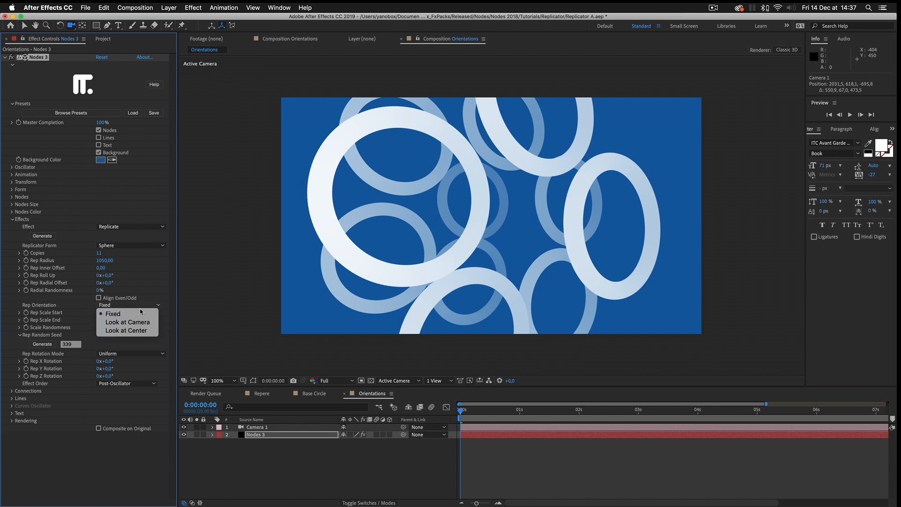
click(126, 329)
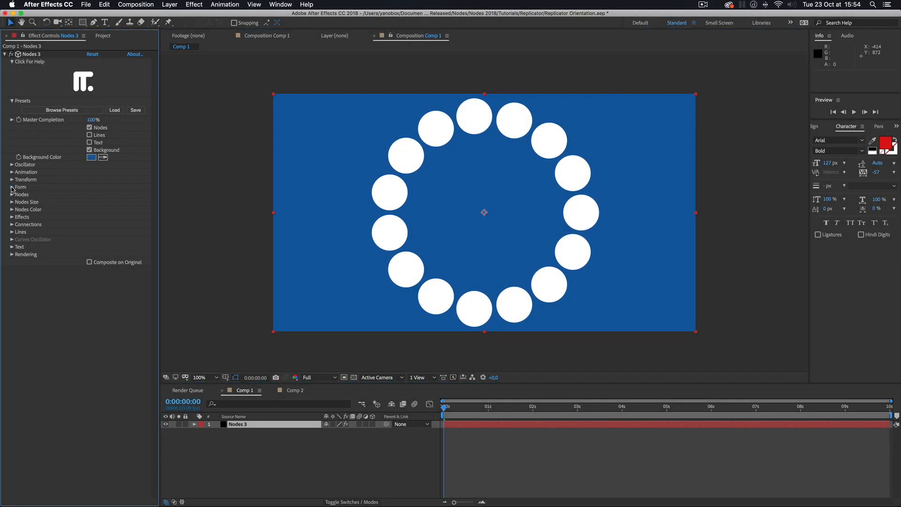
Expand Form and keep the circle ring's Orientation on Fixed
click(12, 187)
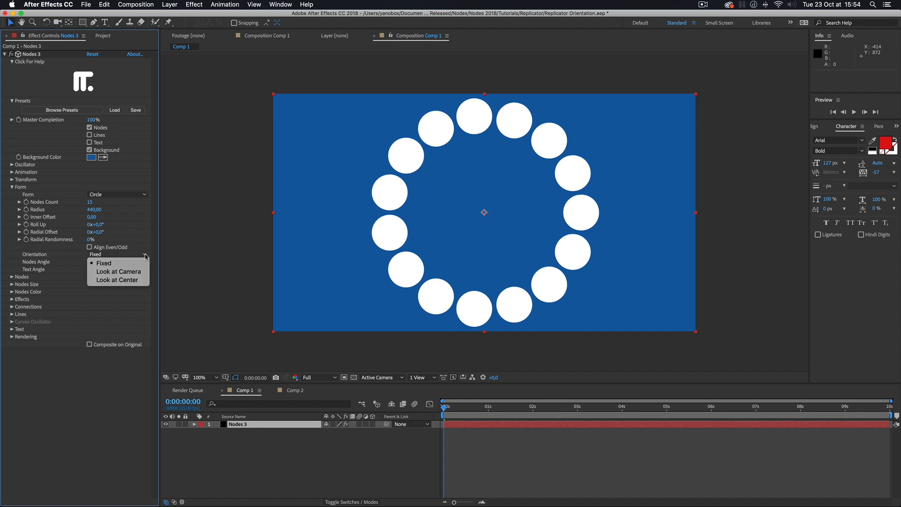
mouse_move(104, 262)
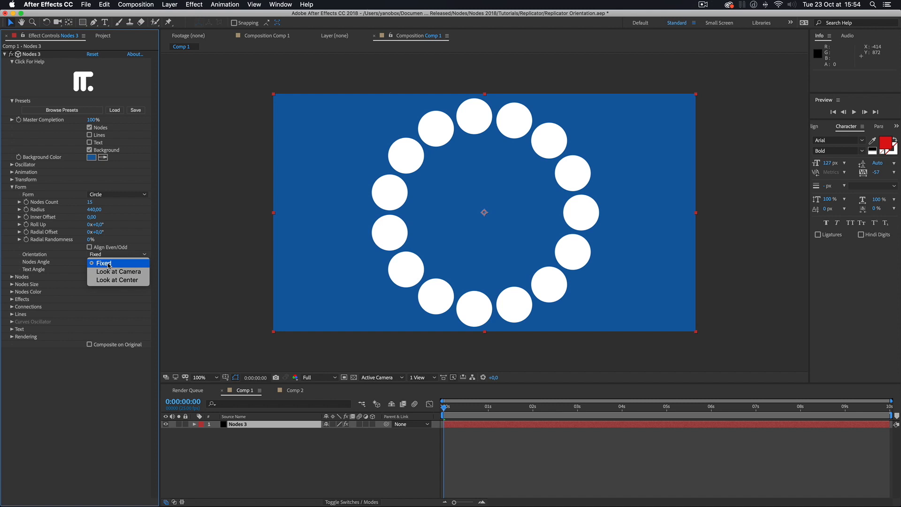
click(115, 263)
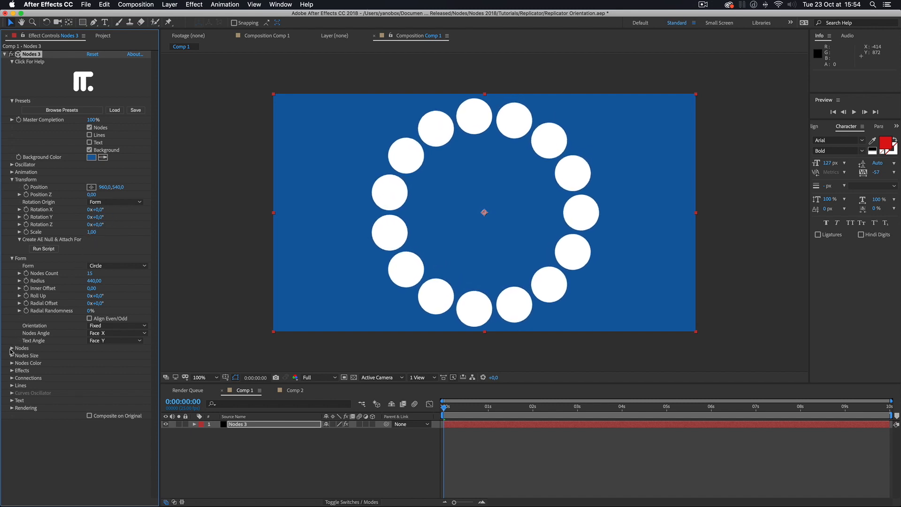
Switch Nodes Type to Image List and set orientation to Look at Camera
click(11, 347)
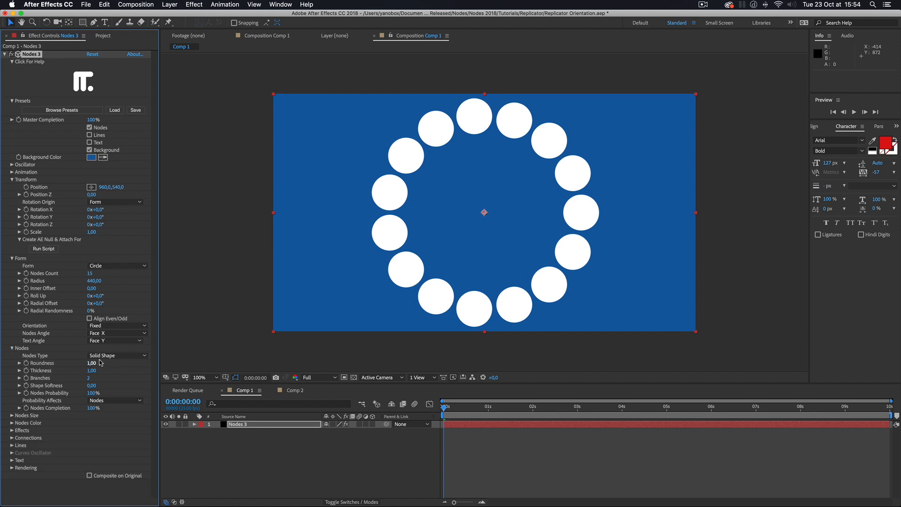
click(118, 355)
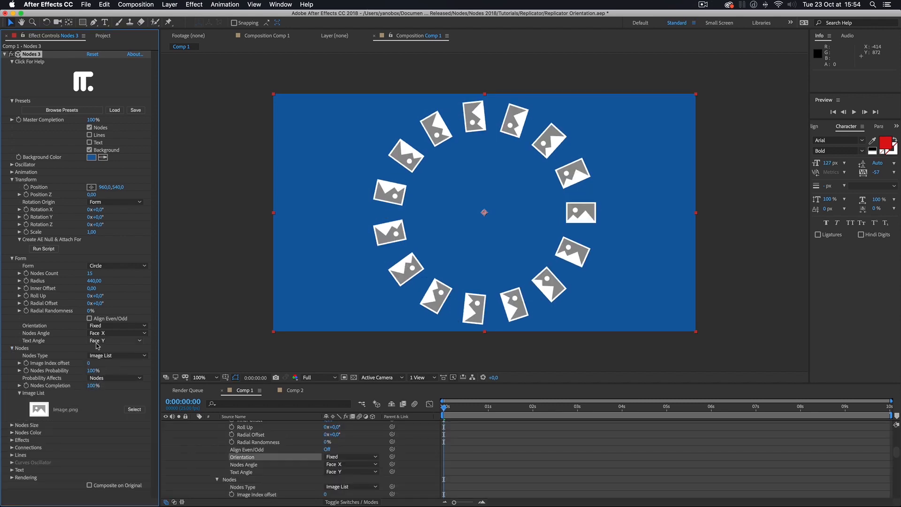
click(14, 348)
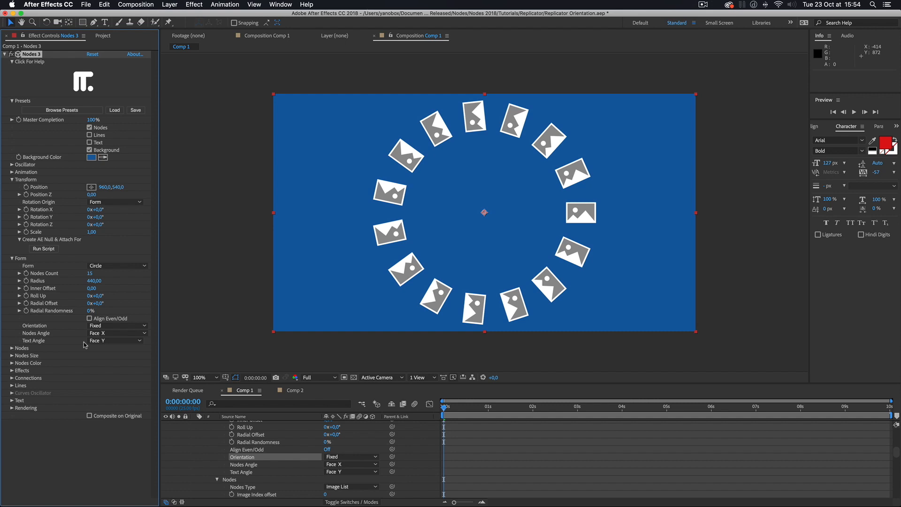
click(118, 326)
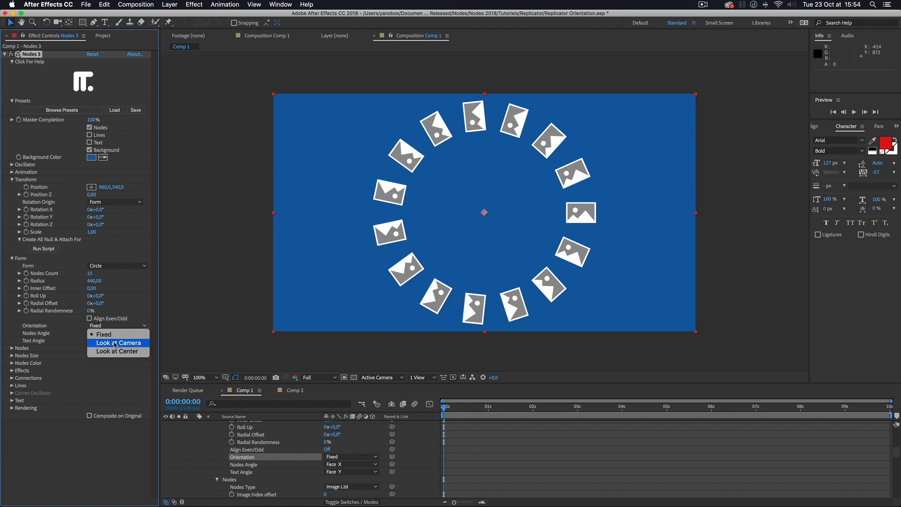
click(119, 343)
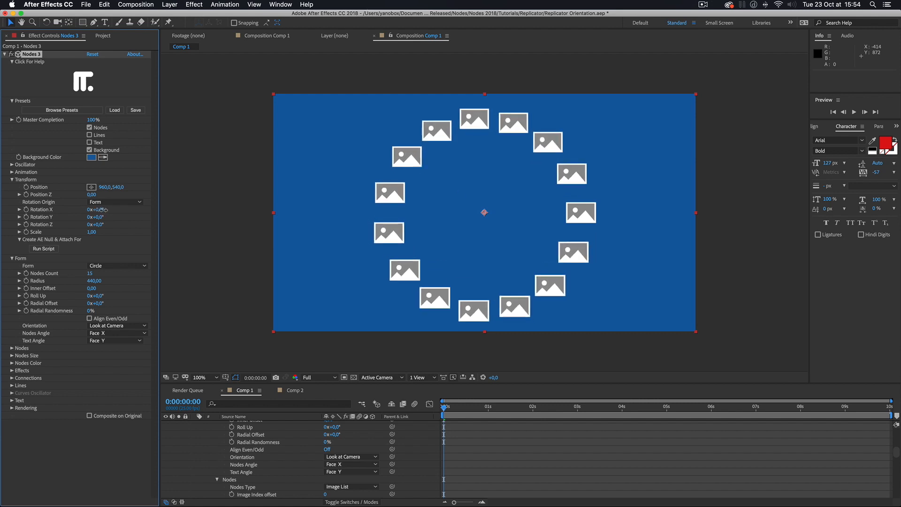
Set Nodes Type back to Solid Shape so the ring shows white circles again
click(12, 258)
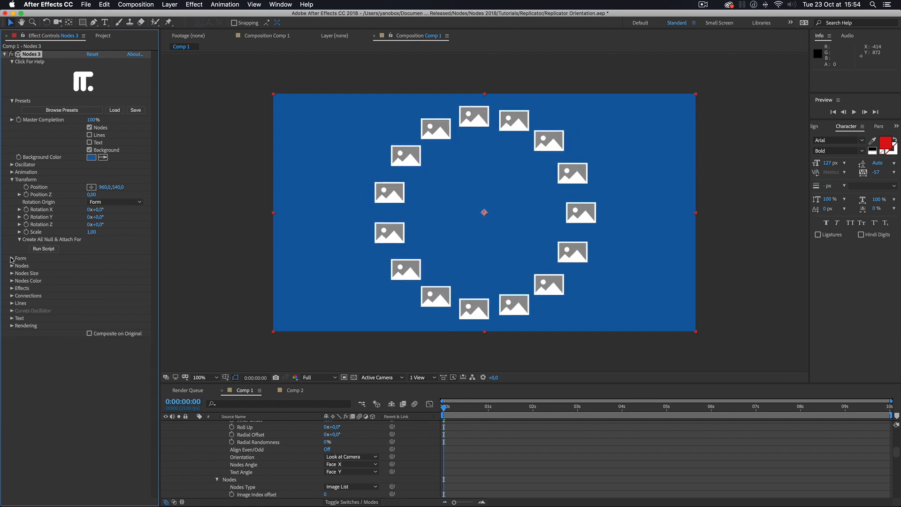
click(117, 273)
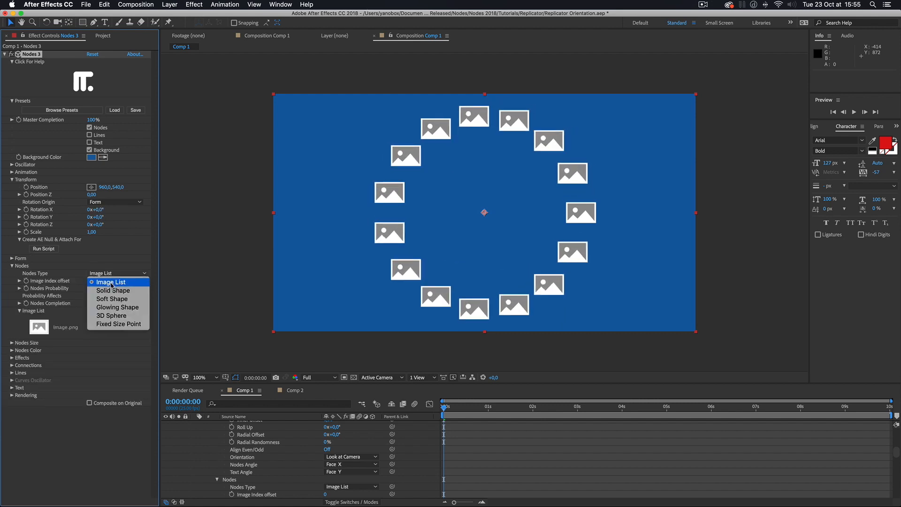
click(113, 290)
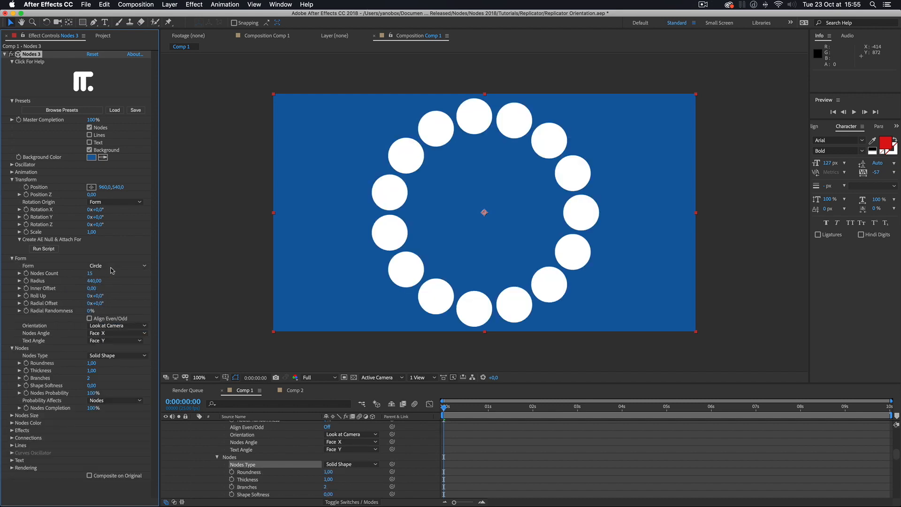
click(115, 265)
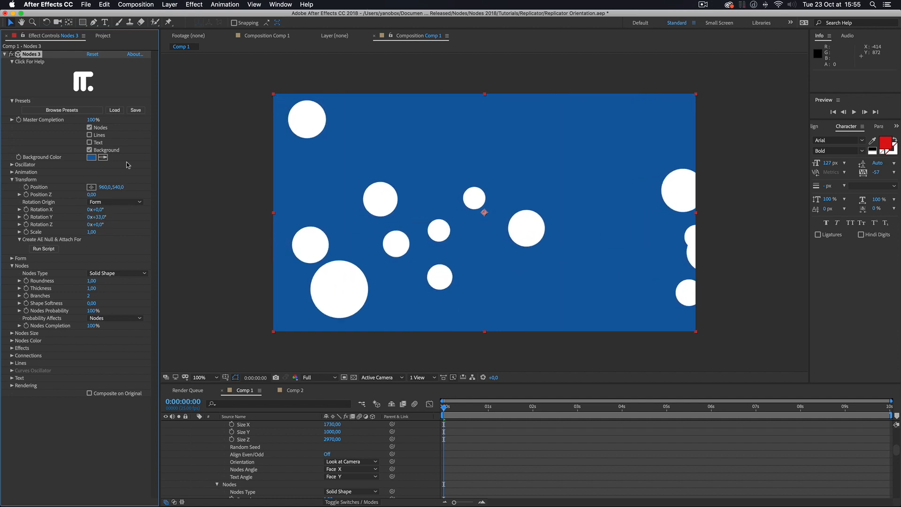
click(89, 134)
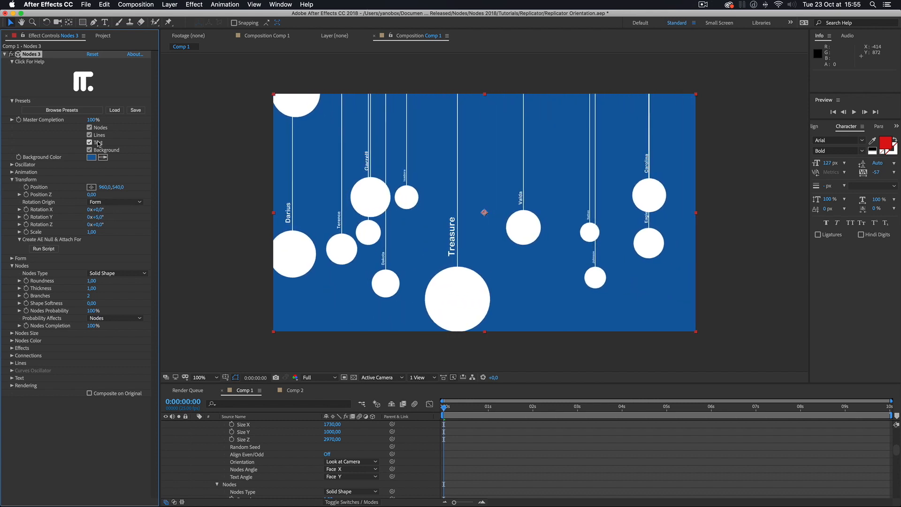
click(89, 142)
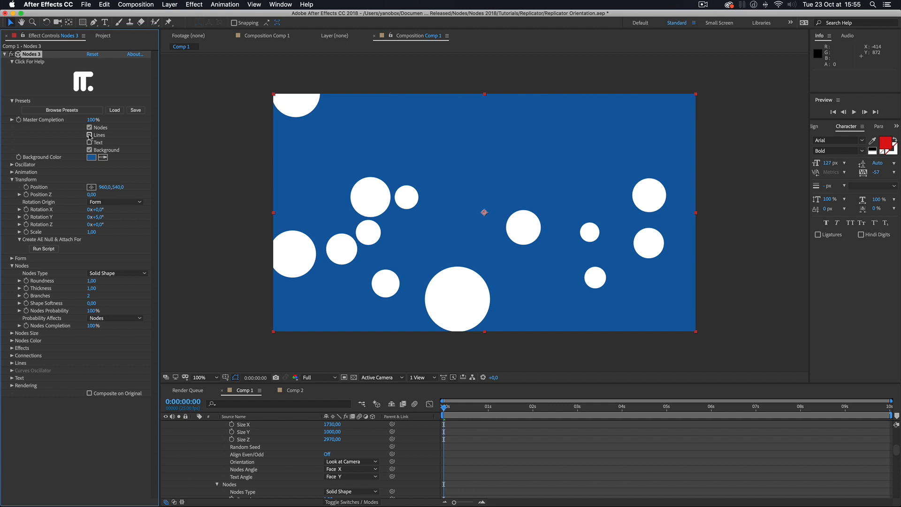
click(12, 258)
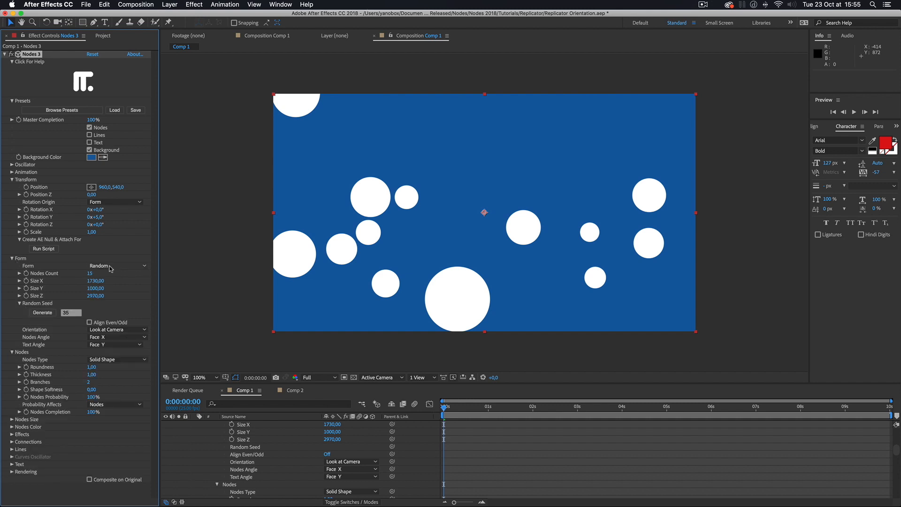
click(115, 265)
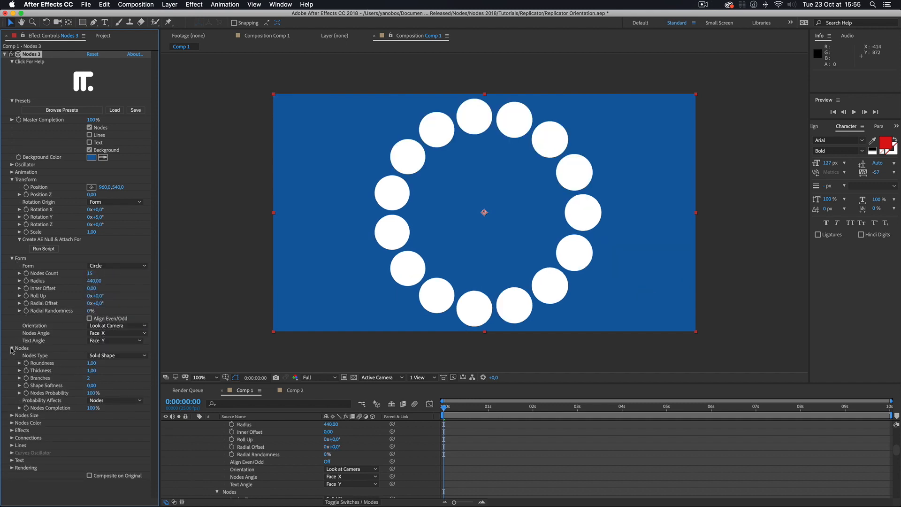
Orient the image-card nodes to Look at Center and tilt the ring to about -68° on X
click(117, 355)
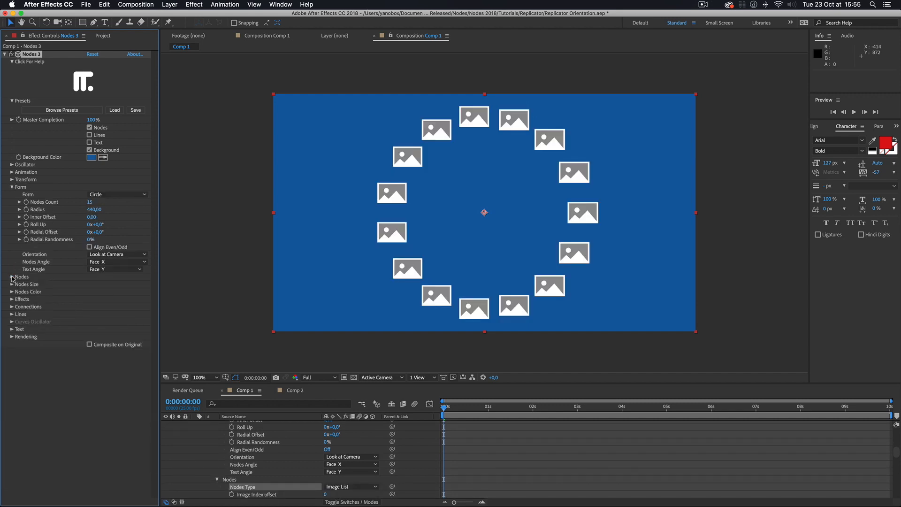
click(118, 254)
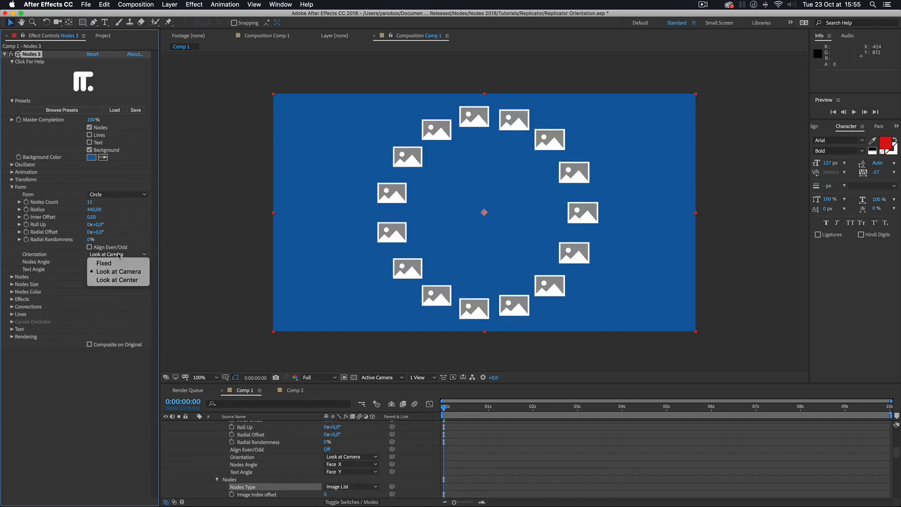
mouse_move(116, 279)
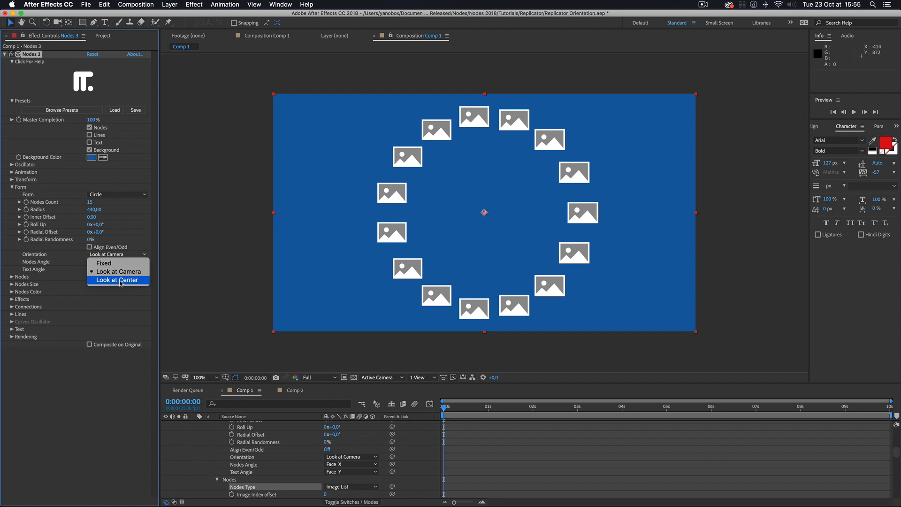
click(118, 280)
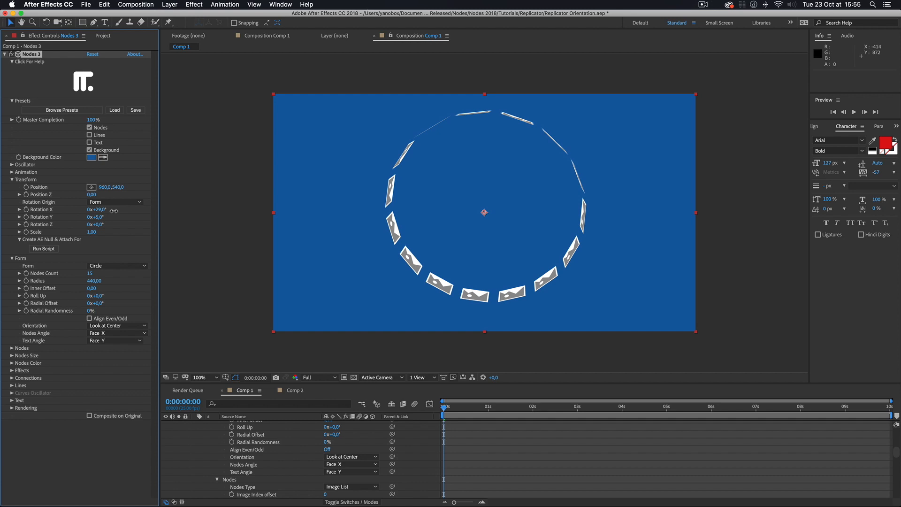
drag(95, 209, 115, 209)
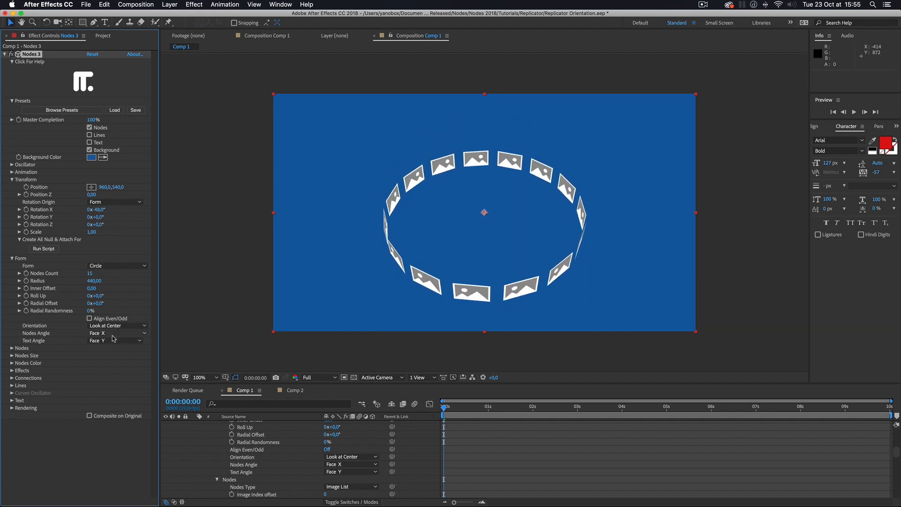
click(118, 333)
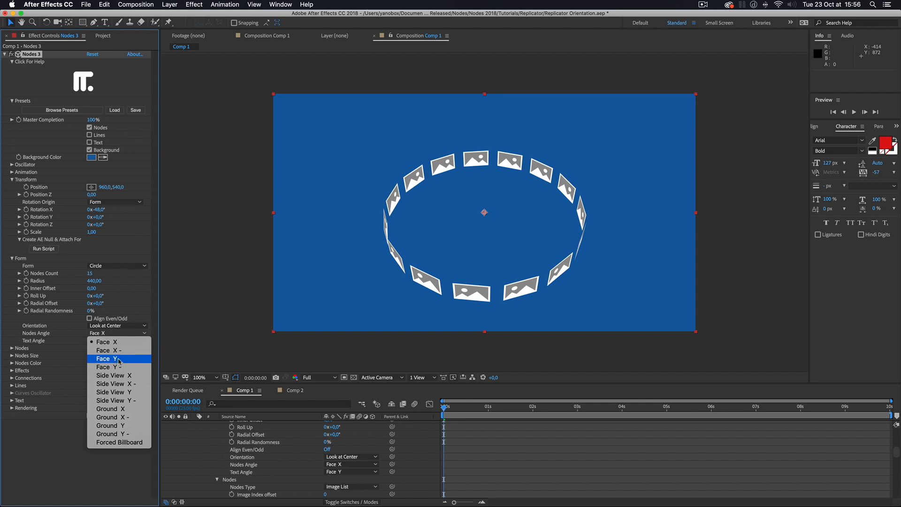
Try node angles Face Y and Side View X, then lay the cards flat with Ground X
click(106, 358)
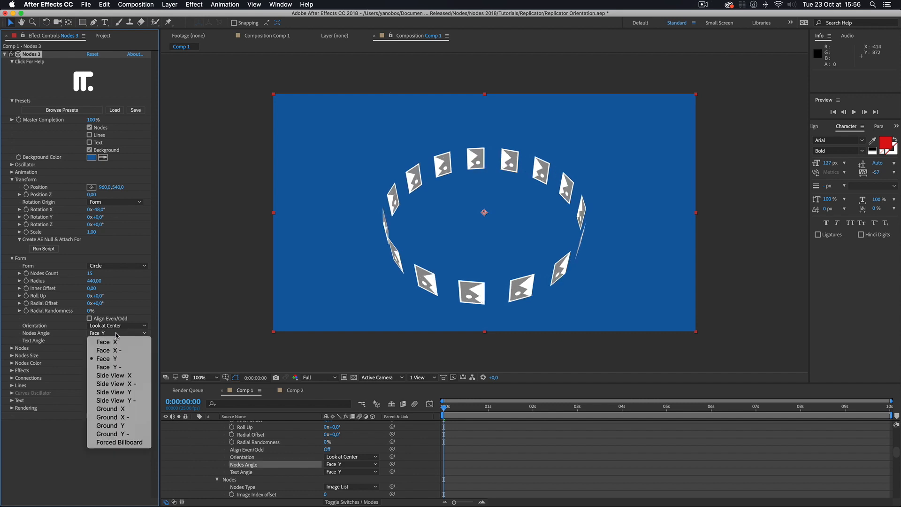
click(114, 376)
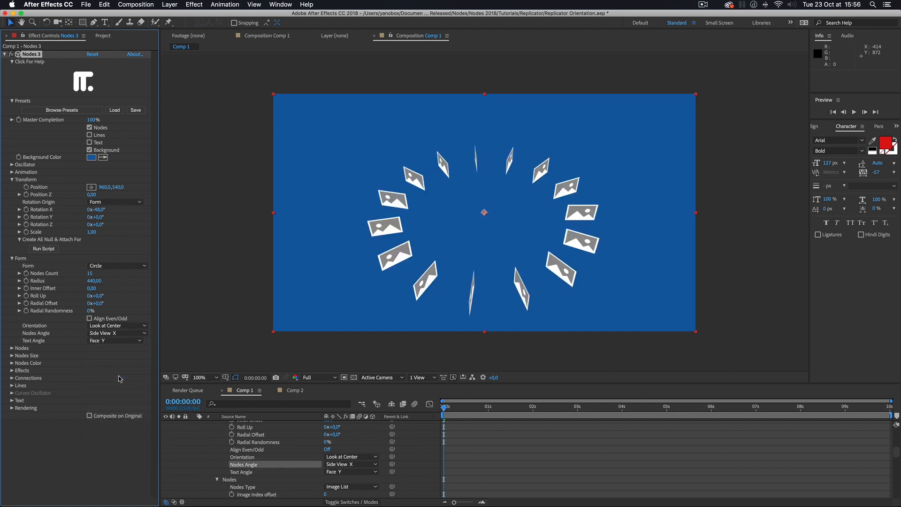
click(115, 332)
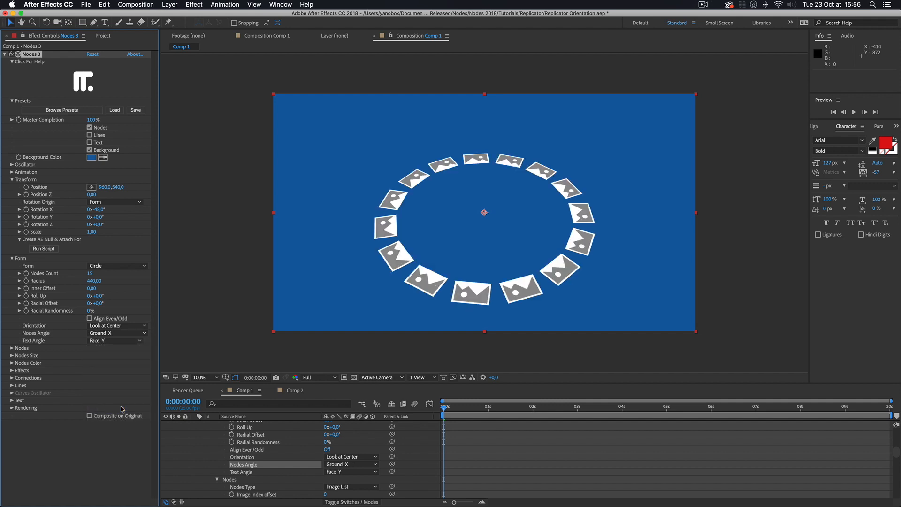
click(115, 332)
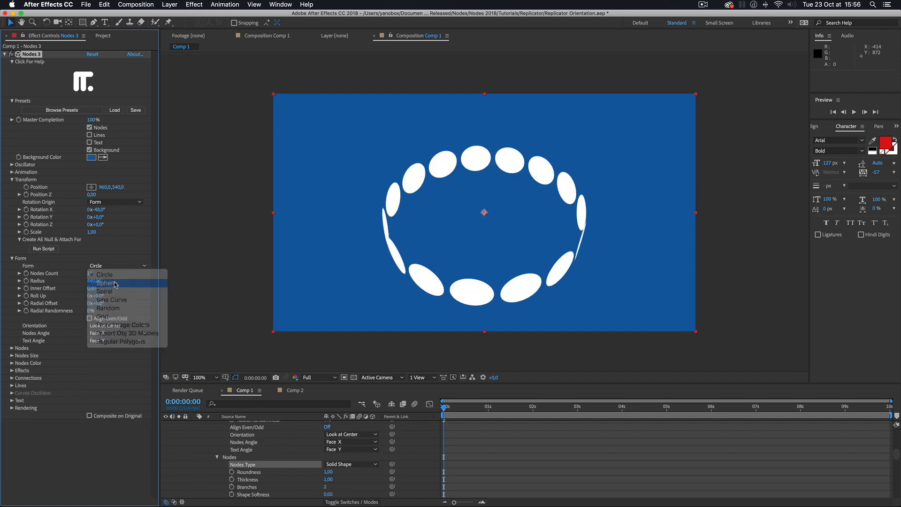
Set the Form to Sphere and the Rendering Depth Effect to Opacity
click(107, 283)
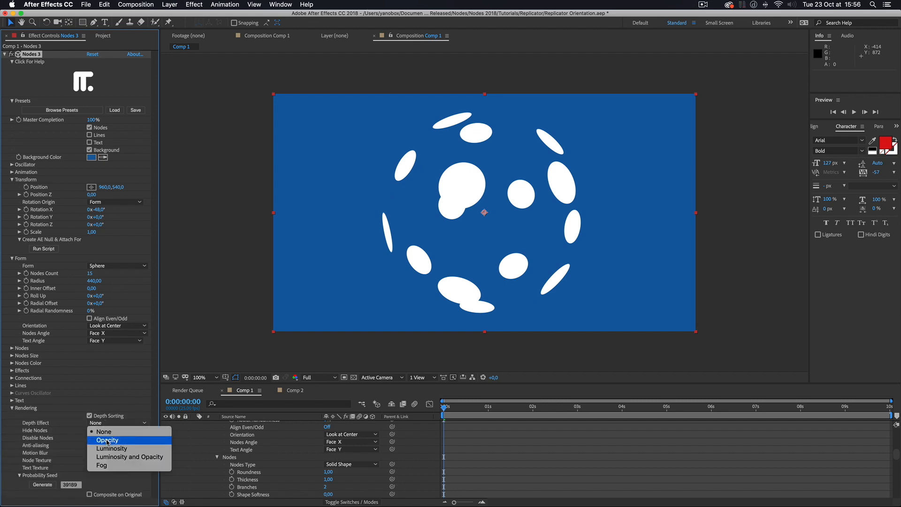
click(107, 440)
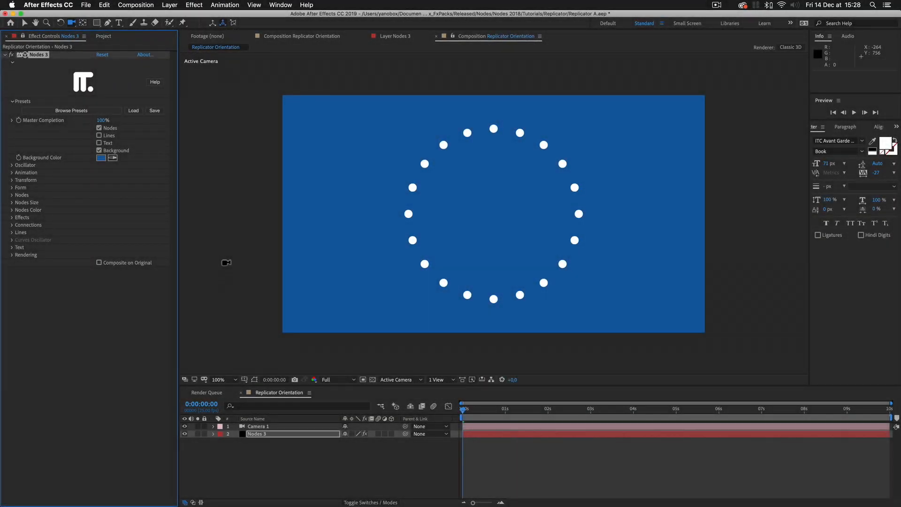
Set Nodes Size Mode to Modulate with Size Module 250, leaving two dots on the ring
click(20, 188)
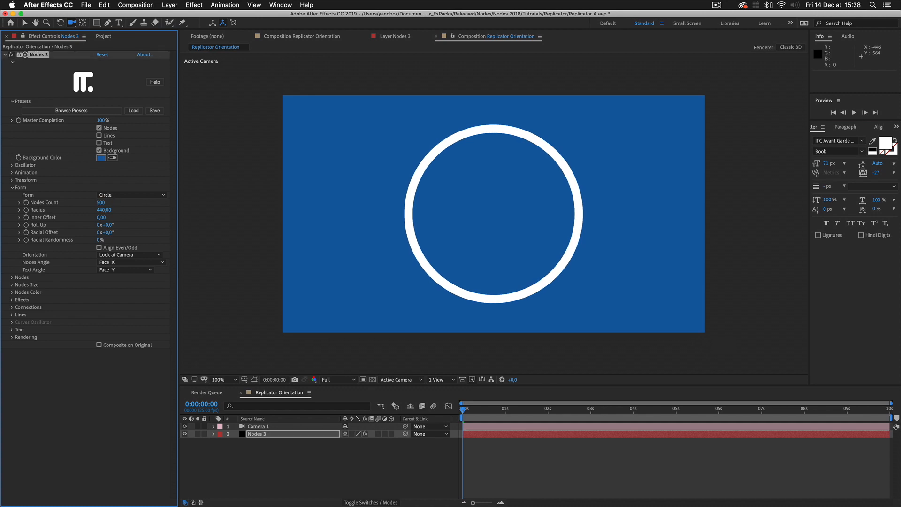
click(12, 187)
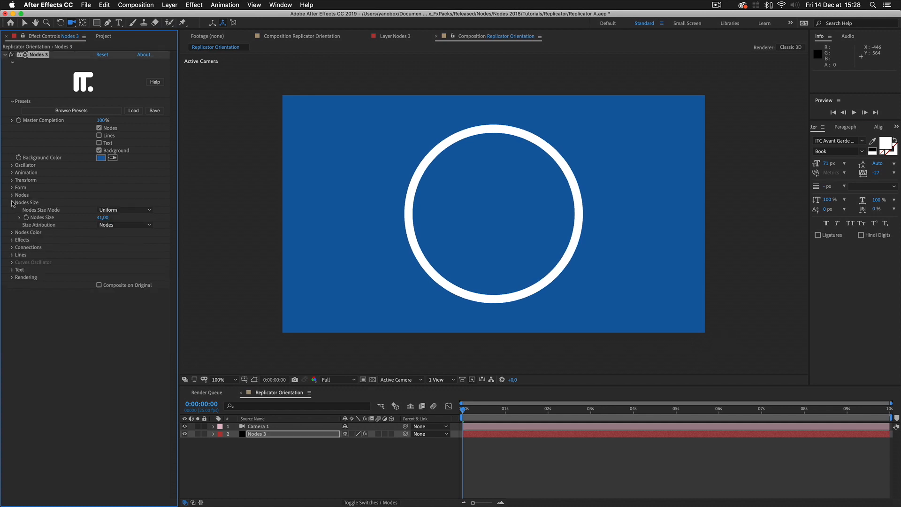
click(124, 209)
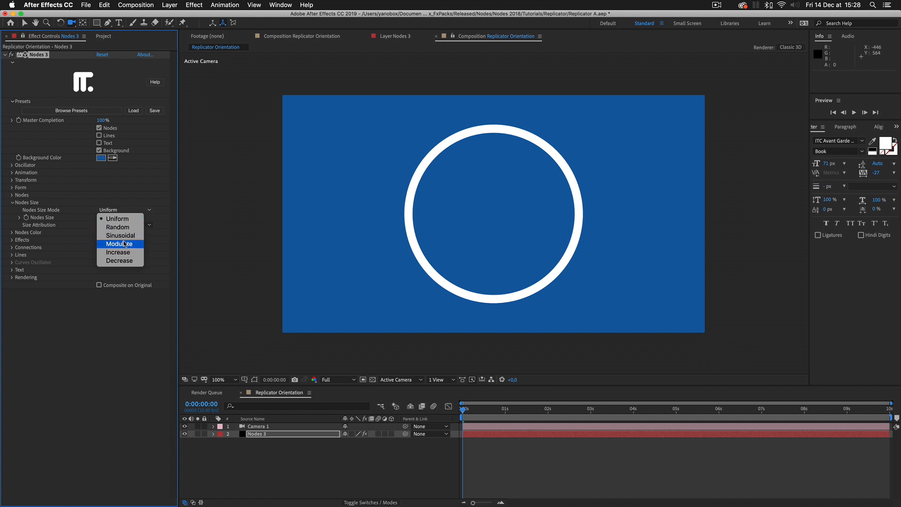
click(119, 244)
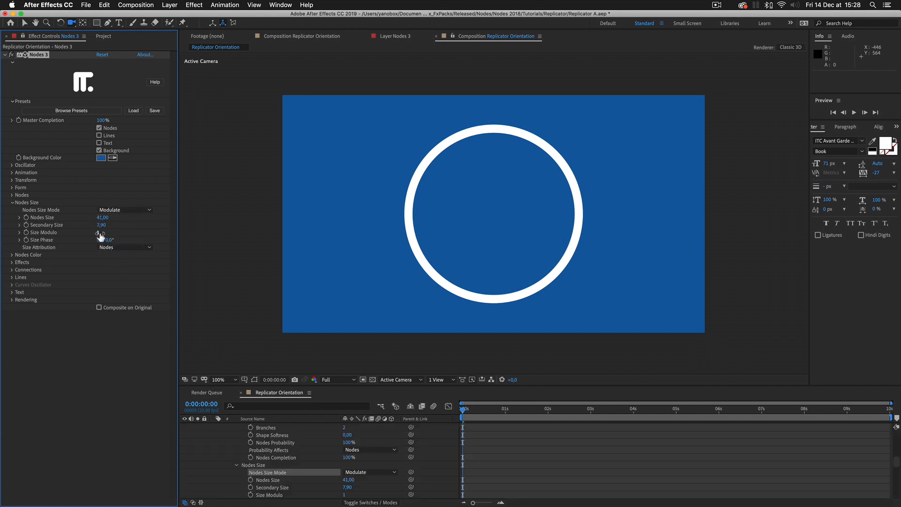
double_click(105, 240)
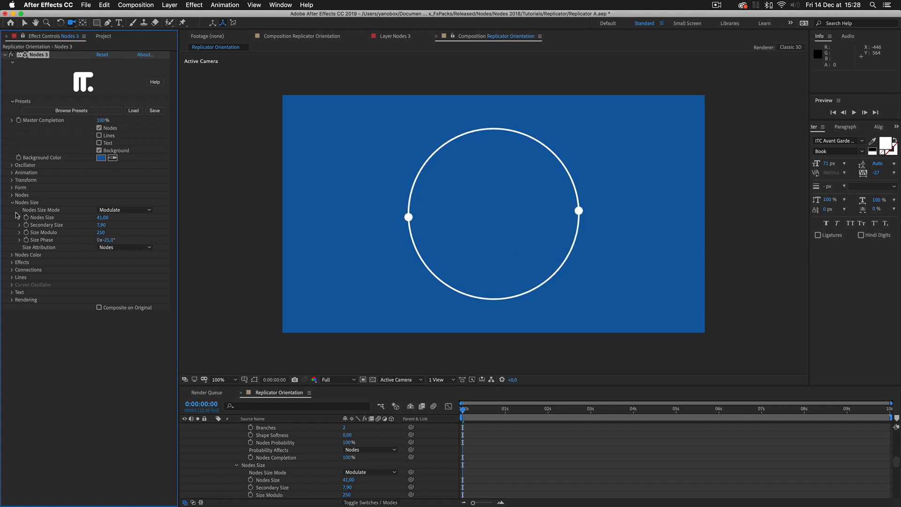
click(12, 202)
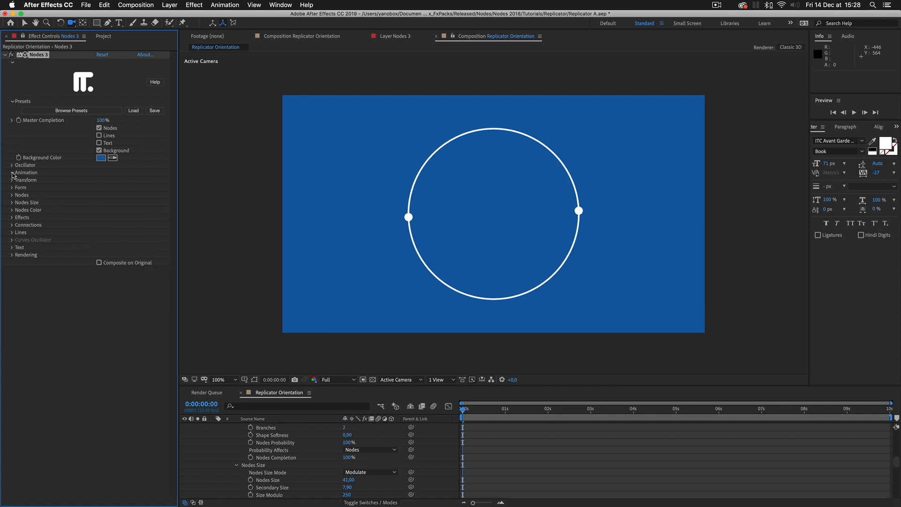
Drive Nodes Size Phase from Animation Destination 1 at speed 500 and preview the dots orbiting
click(11, 173)
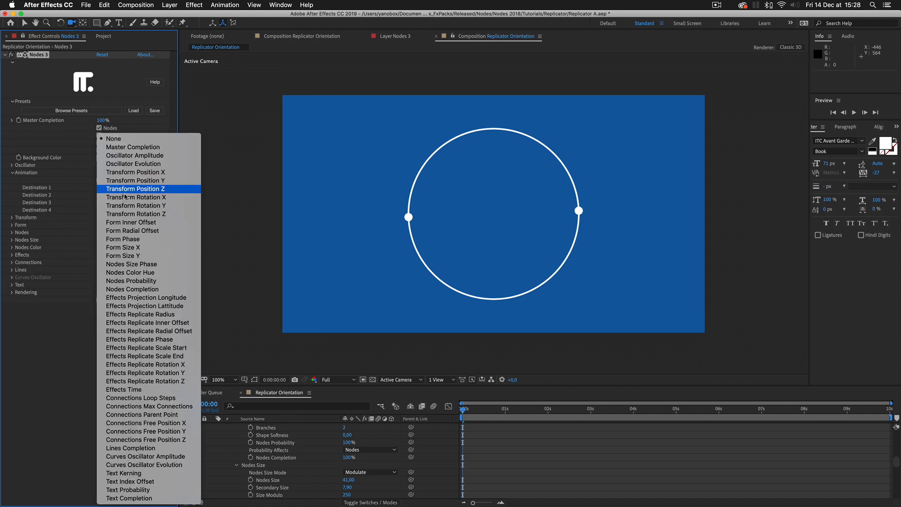
mouse_move(131, 264)
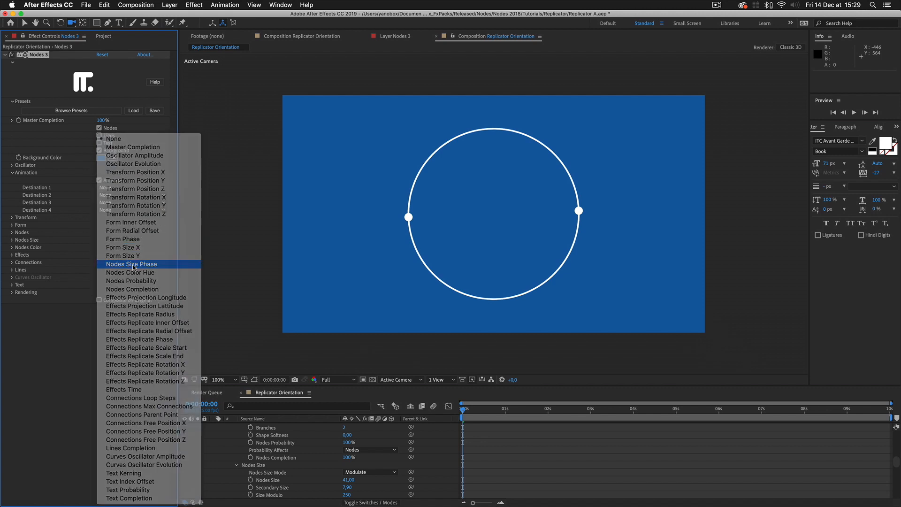
click(132, 264)
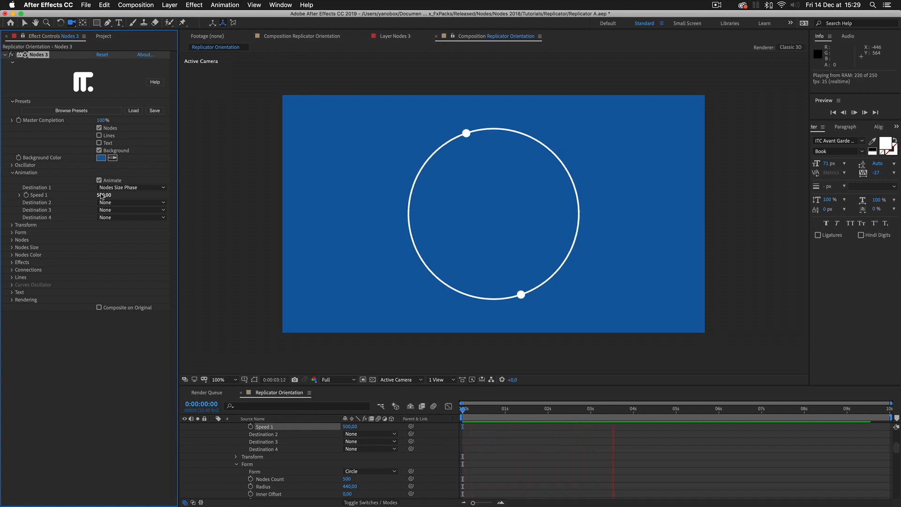
click(684, 409)
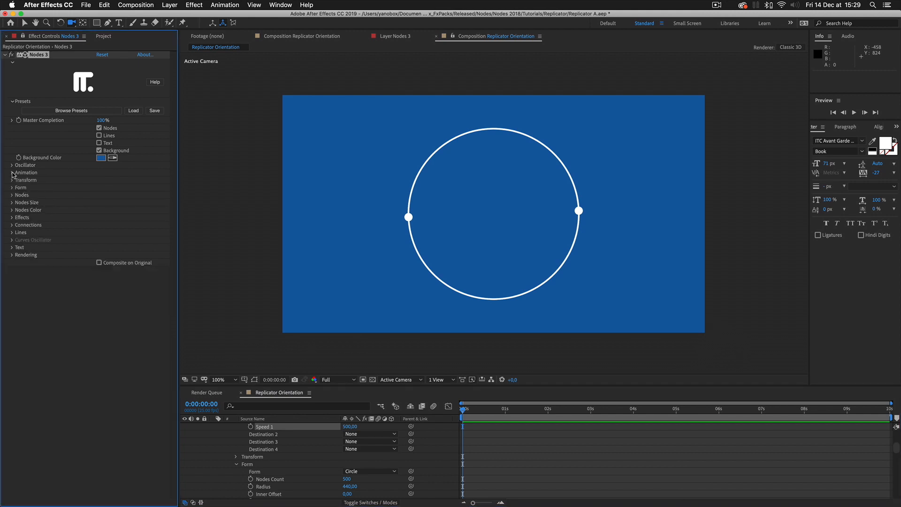
Add a Replicate effect with Rep Count Z 5, Rep Depth 0 and Rep Scale Start 0.30
click(22, 217)
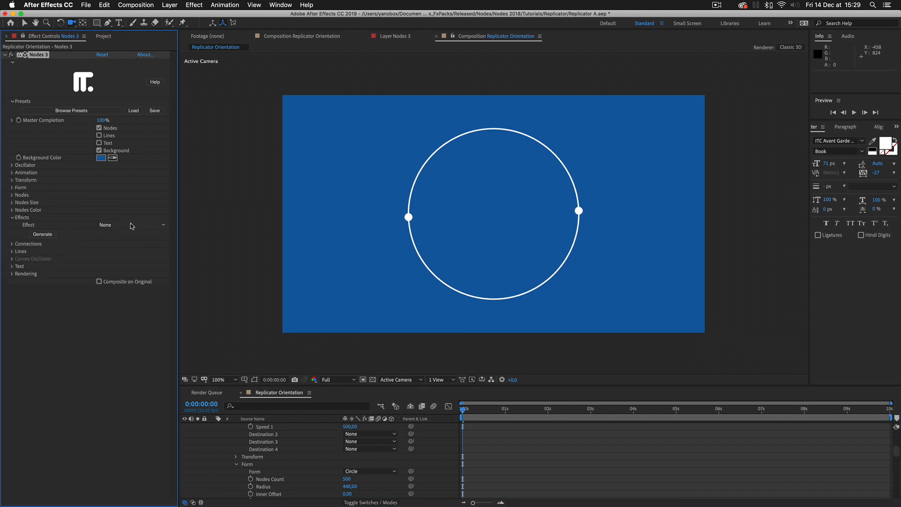
click(130, 224)
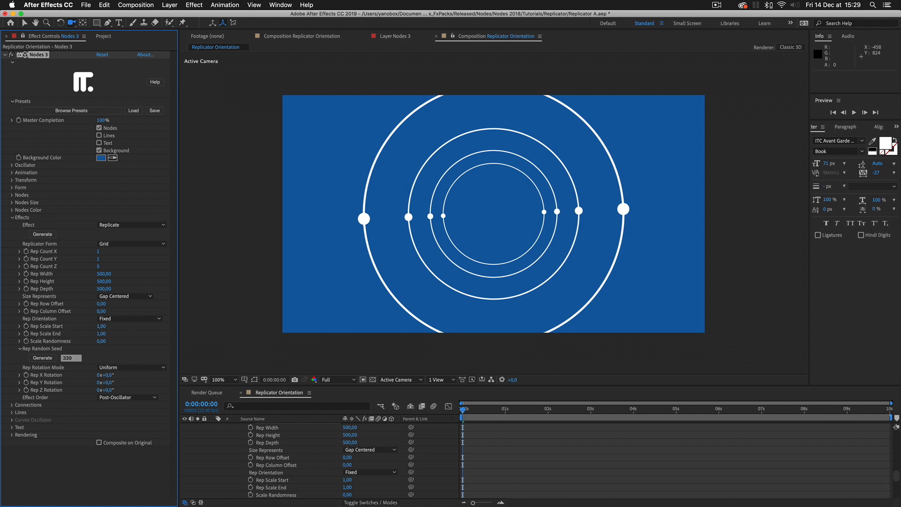
mouse_move(431, 246)
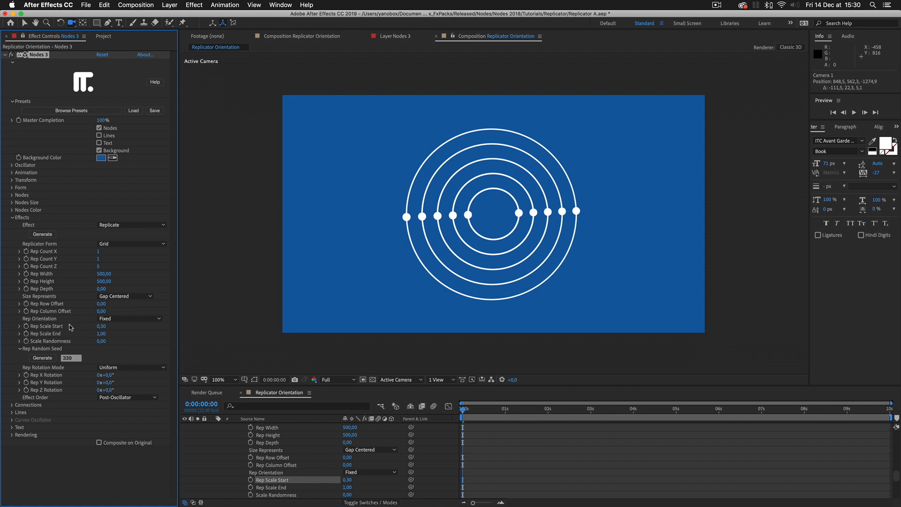
mouse_move(20, 350)
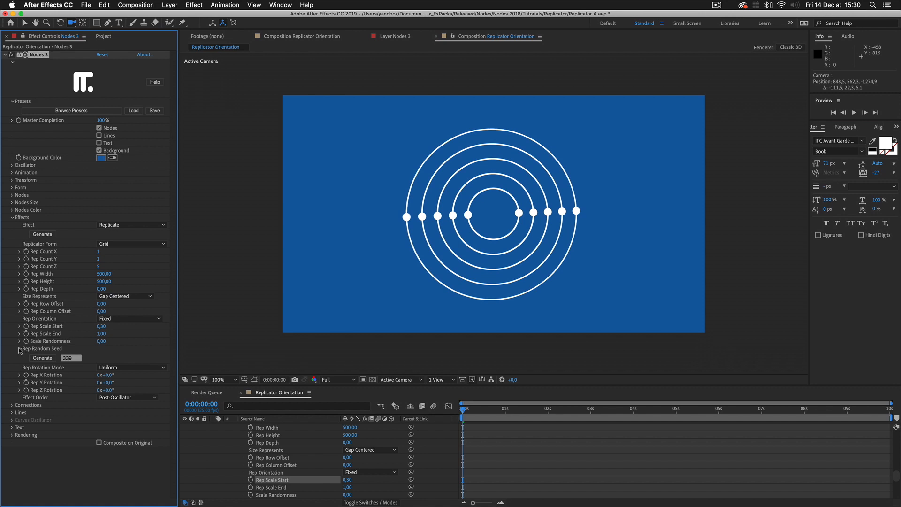
Collapse Rep Random Seed and set Rep Rotation Mode to Per Step
click(132, 356)
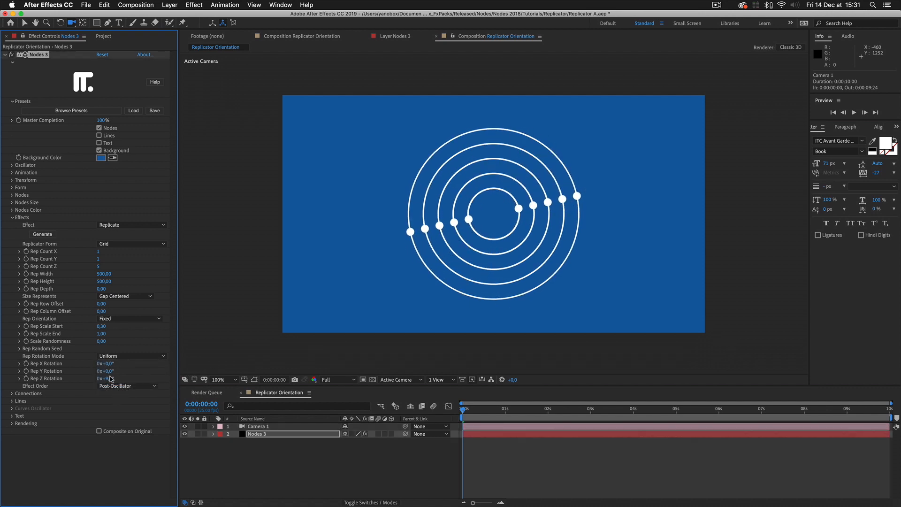
click(133, 356)
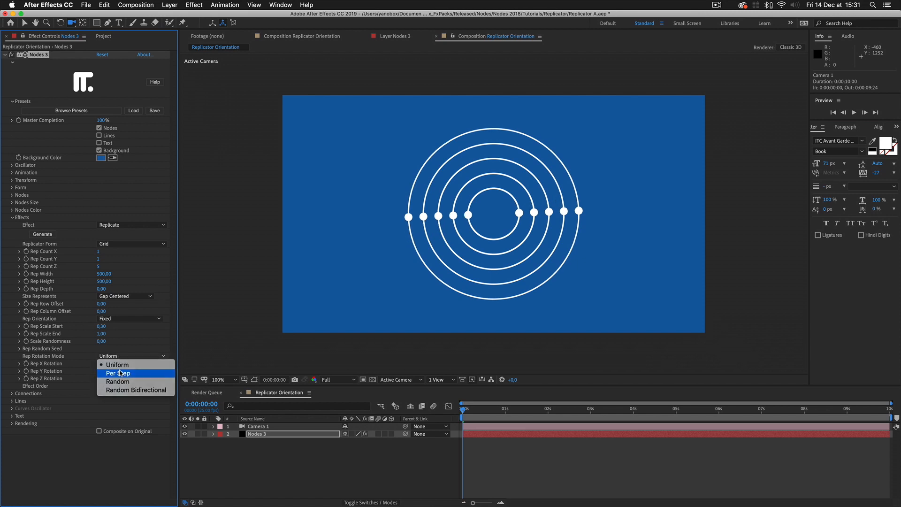
click(118, 372)
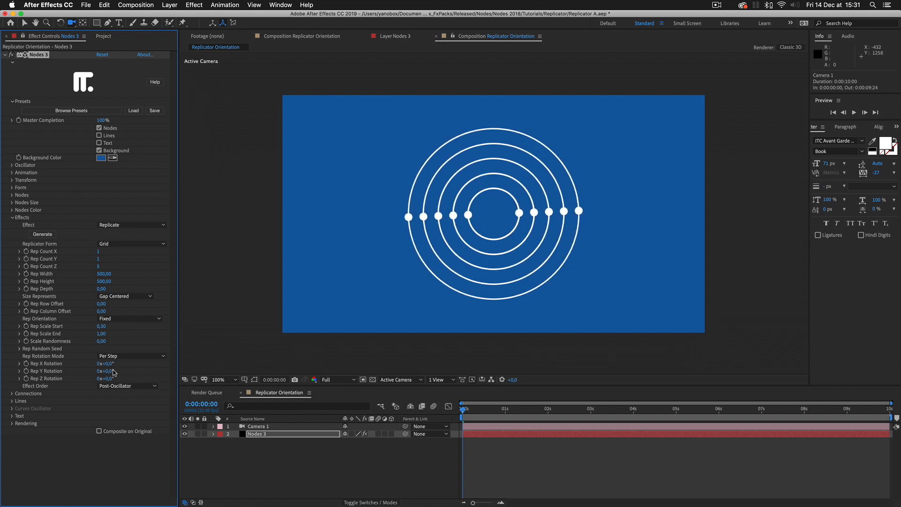
mouse_move(16, 205)
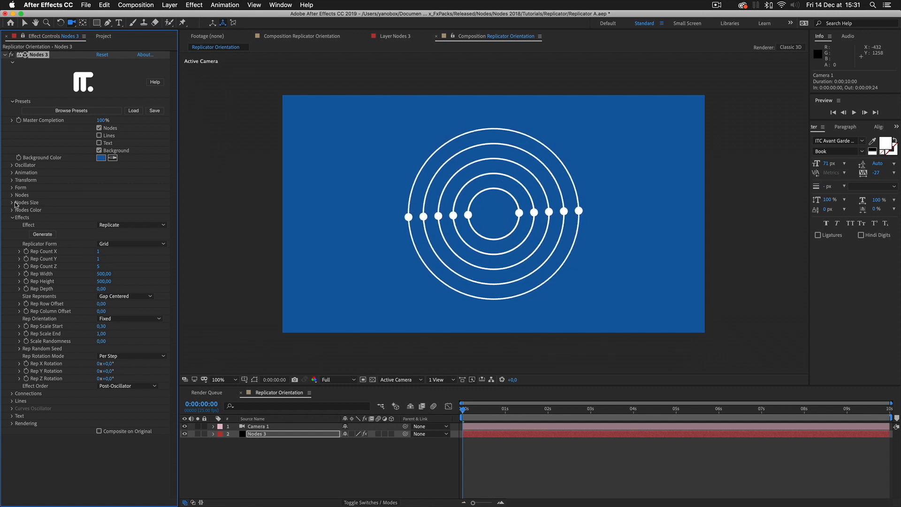
Set Animation Destination 2 to Effects Replicate Rotation X
click(12, 172)
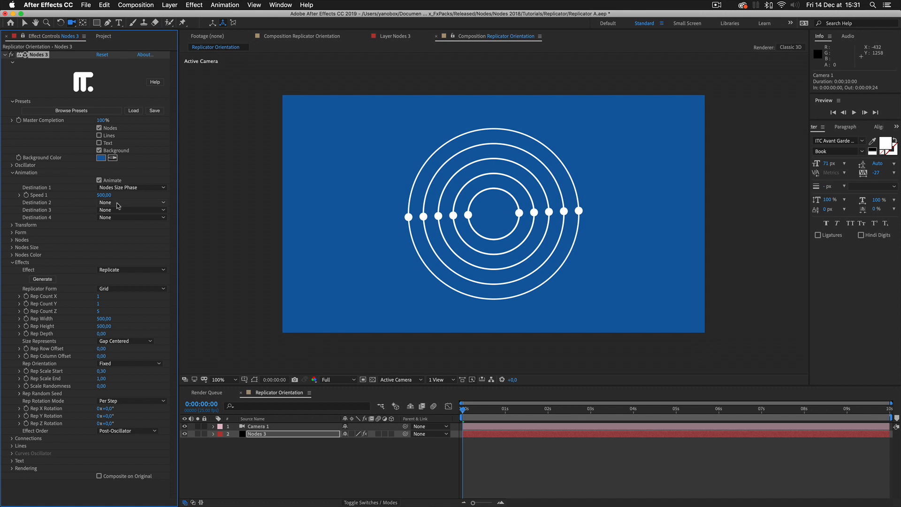
click(131, 202)
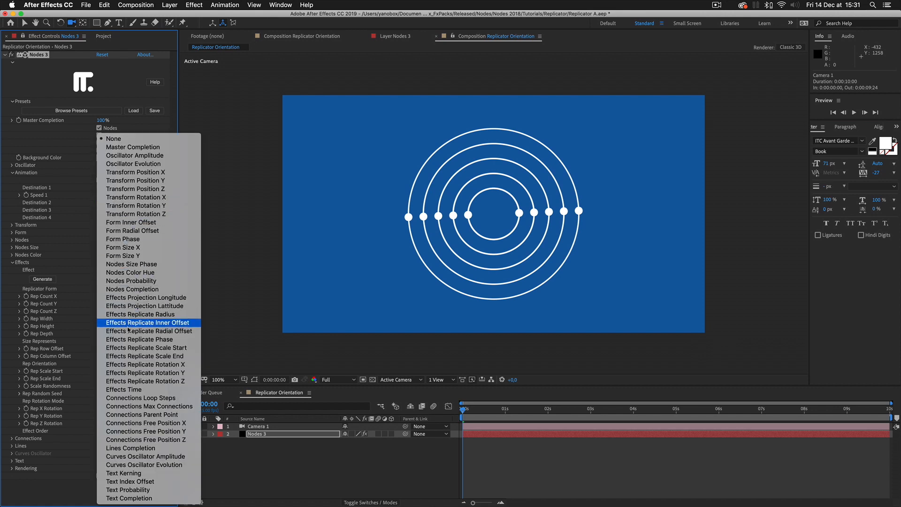
mouse_move(145, 365)
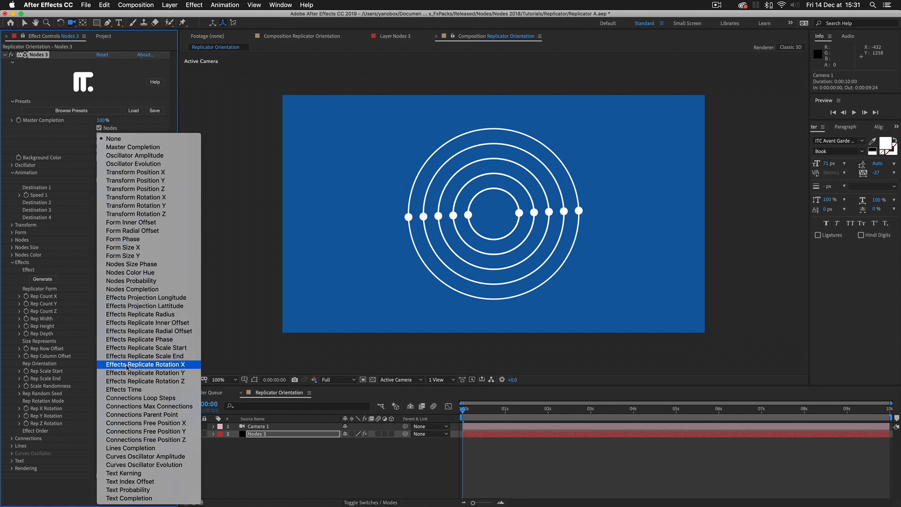
click(146, 365)
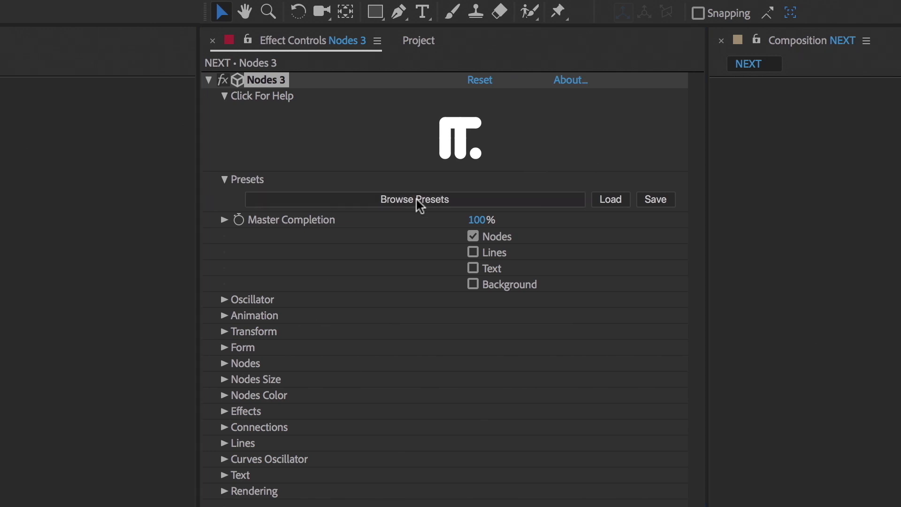
Browse the Nodes preset library through Particles, Spinners, Text and Wireframe Spheres categories
click(414, 199)
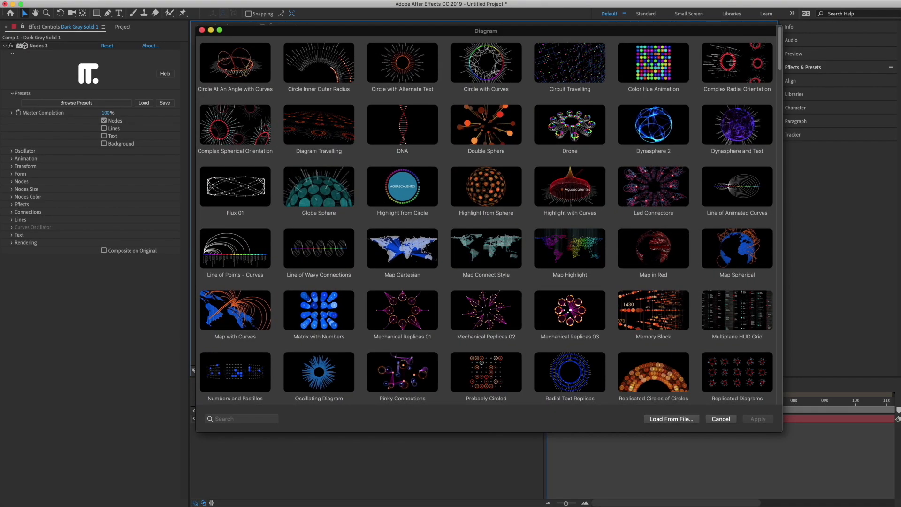
scroll(down, 3)
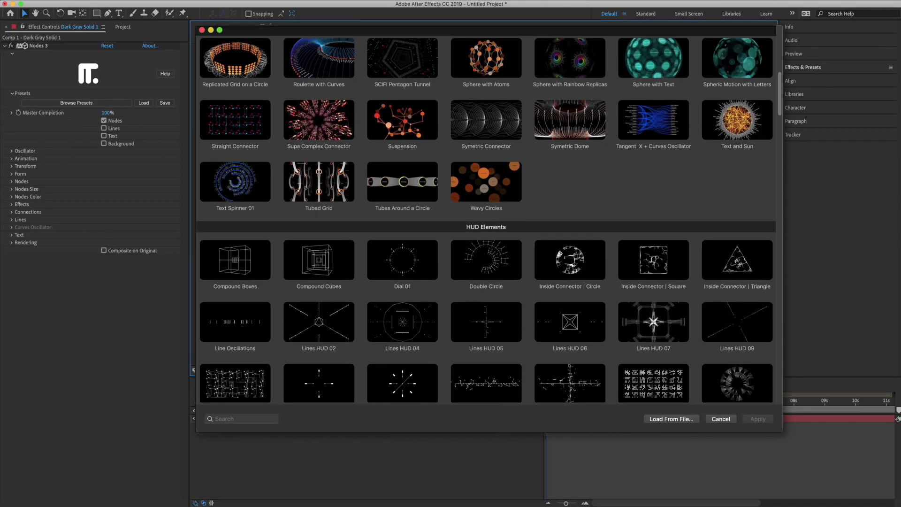
scroll(down, 3)
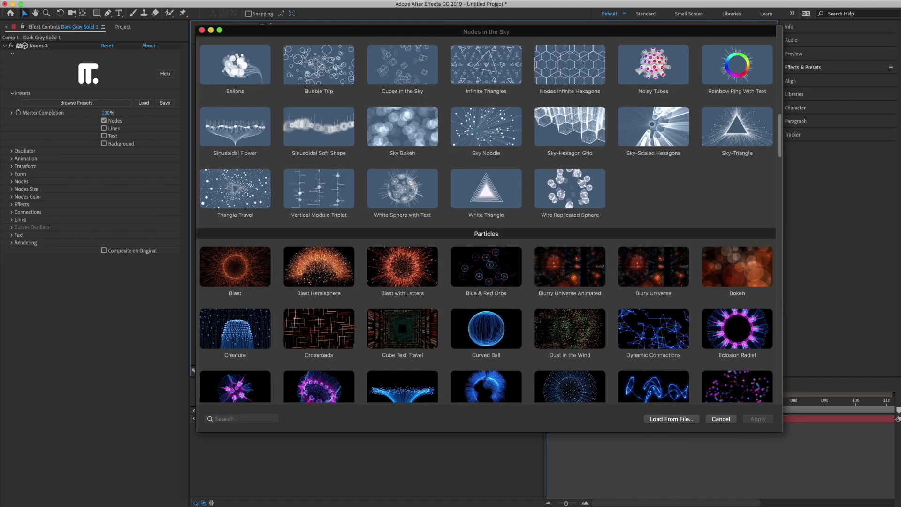
scroll(down, 3)
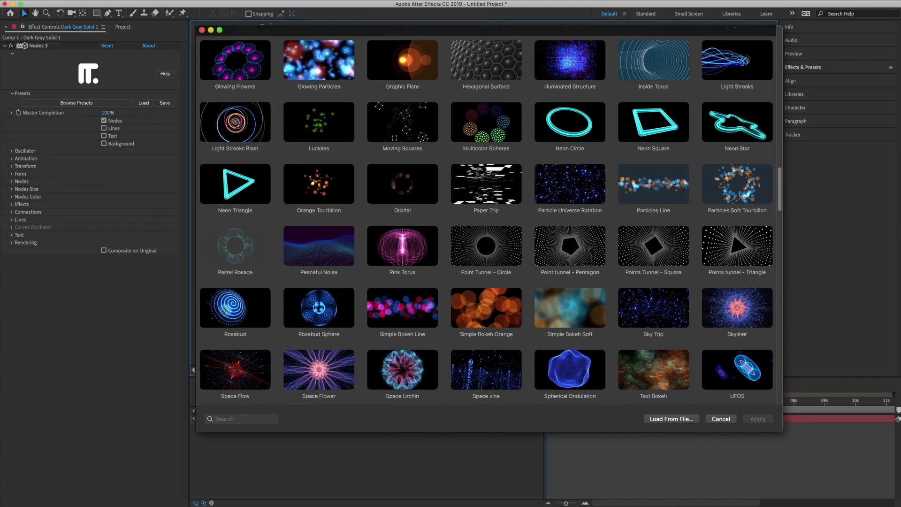
scroll(down, 3)
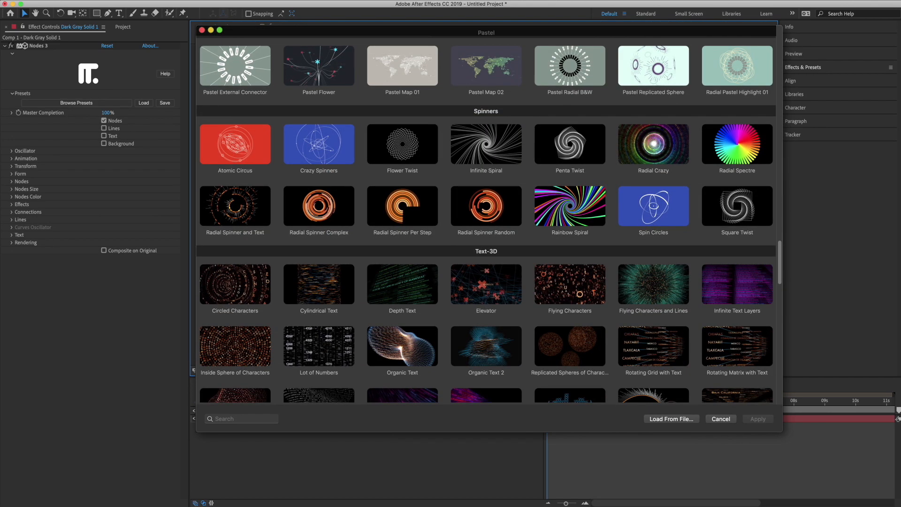
scroll(down, 3)
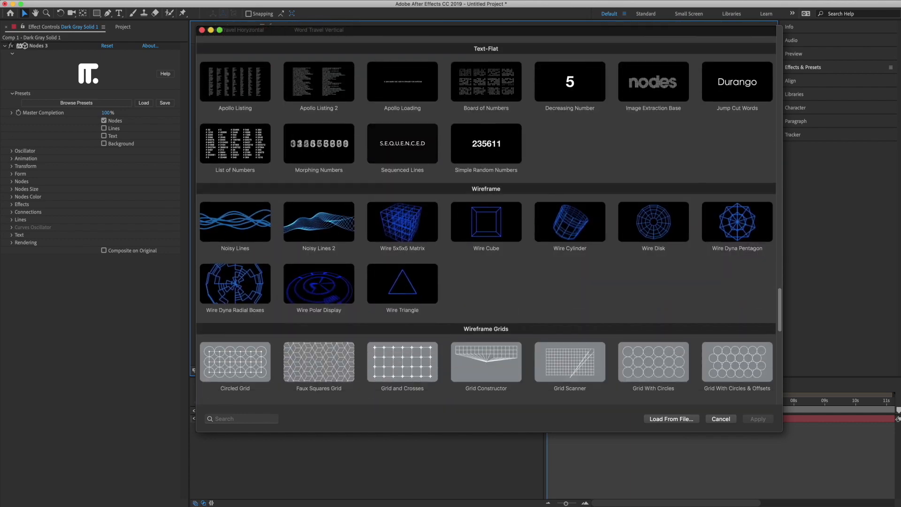
scroll(down, 3)
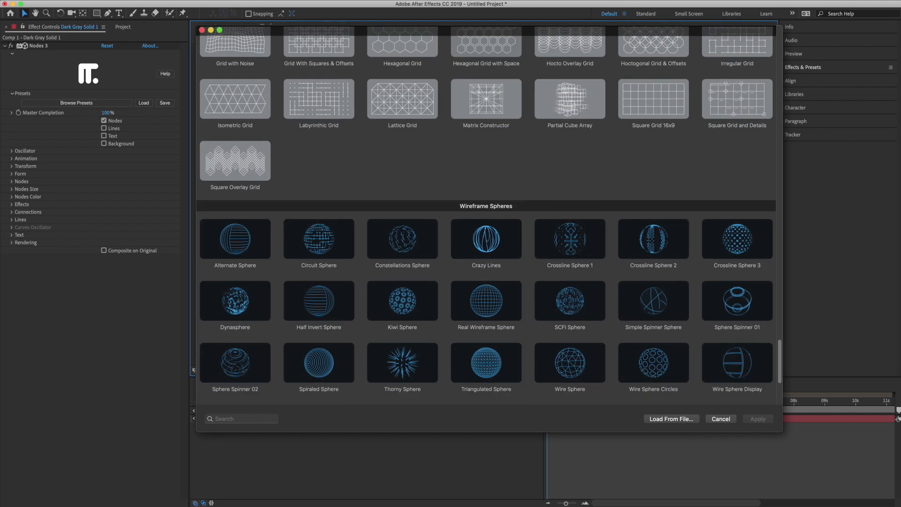